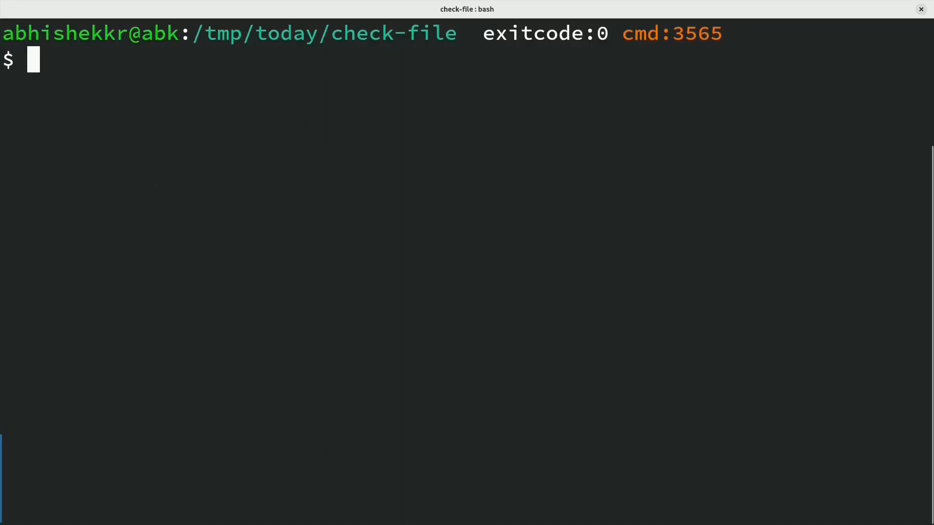
Identify suspicious as a not-stripped ELF executable and list its shared libraries with ldd.
{"action": "type", "text": "file suspicious"}
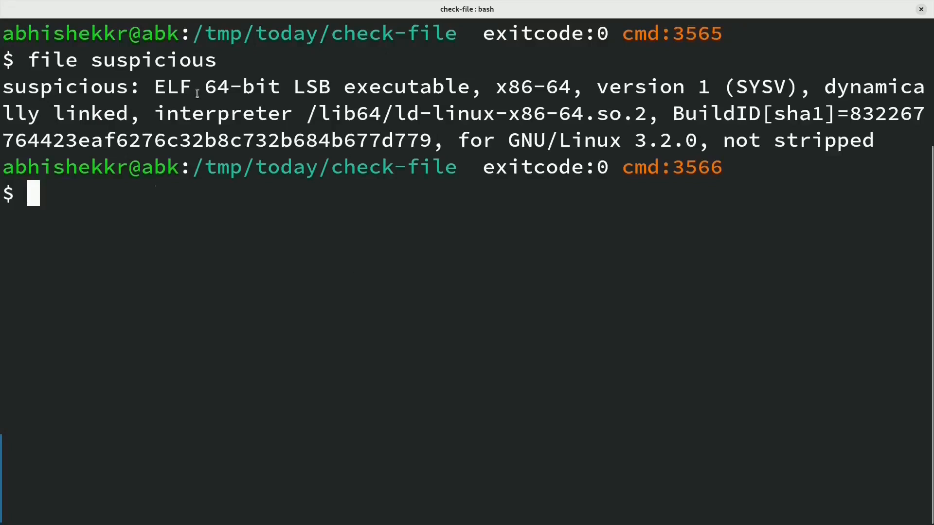
{"action": "left_click_drag", "start_coordinate": [154, 87], "coordinate": [469, 87]}
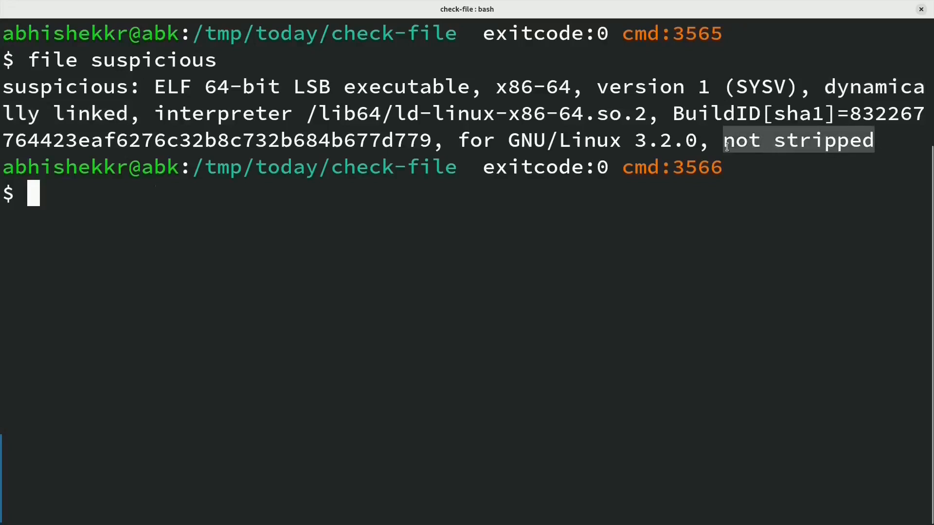
{"action": "type", "text": "ldd"}
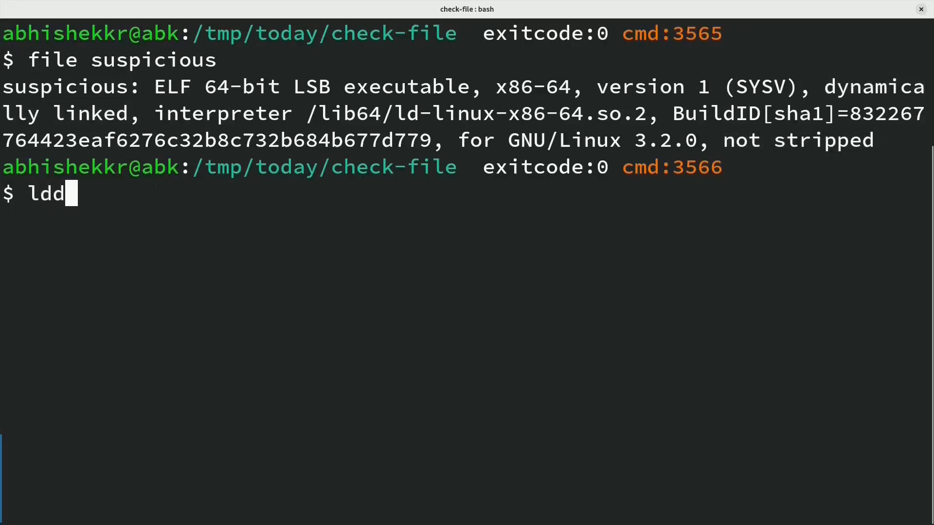
{"action": "type", "text": "suspicious"}
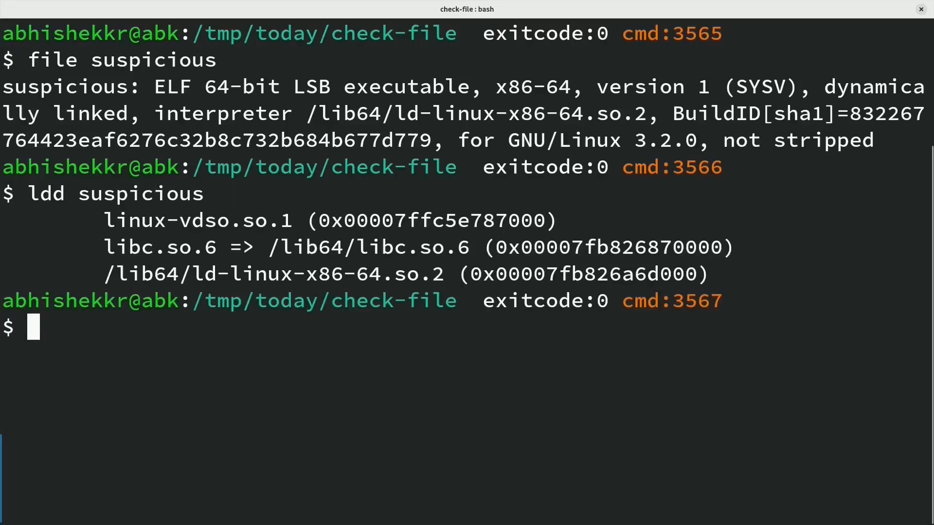
{"action": "mouse_move", "coordinate": [722, 161]}
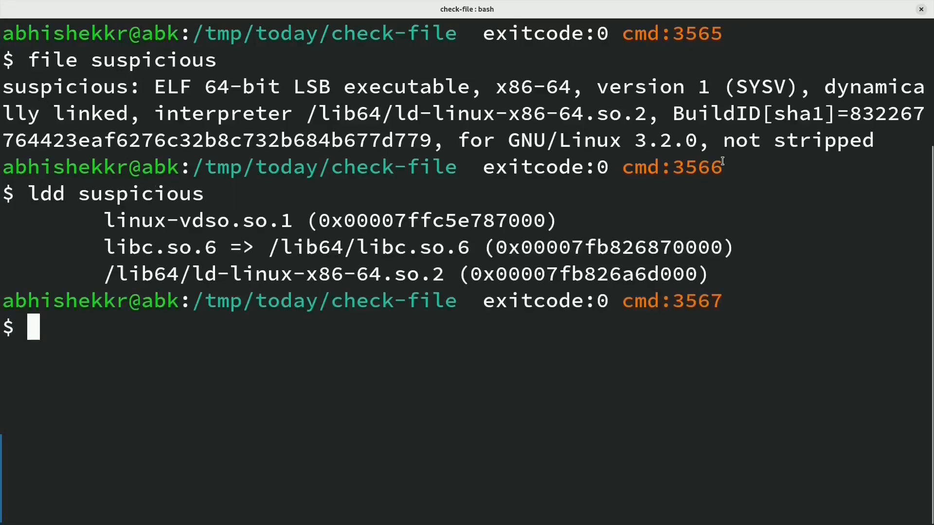
Run strings on suspicious and pick out the localhost string in the output.
{"action": "type", "text": "strings su"}
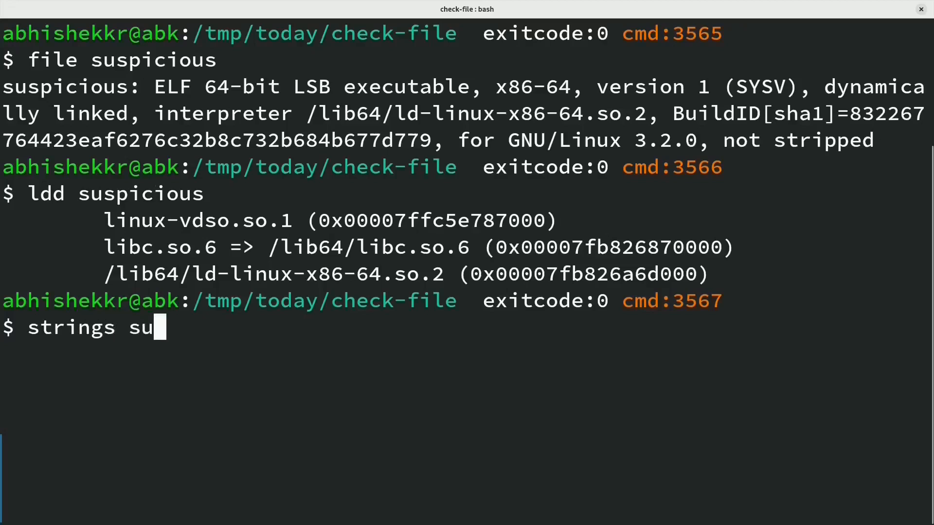
{"action": "key", "text": "Return"}
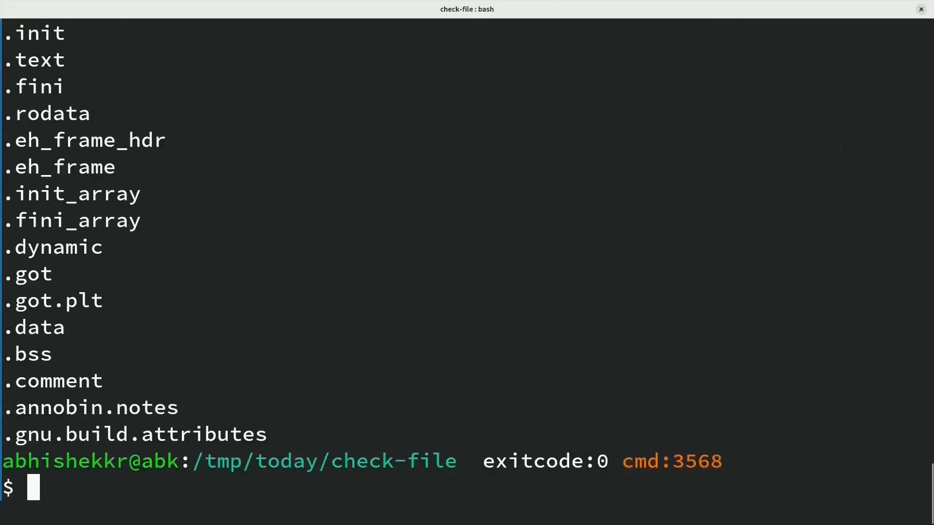
{"action": "scroll", "scroll_direction": "down", "scroll_amount": 3}
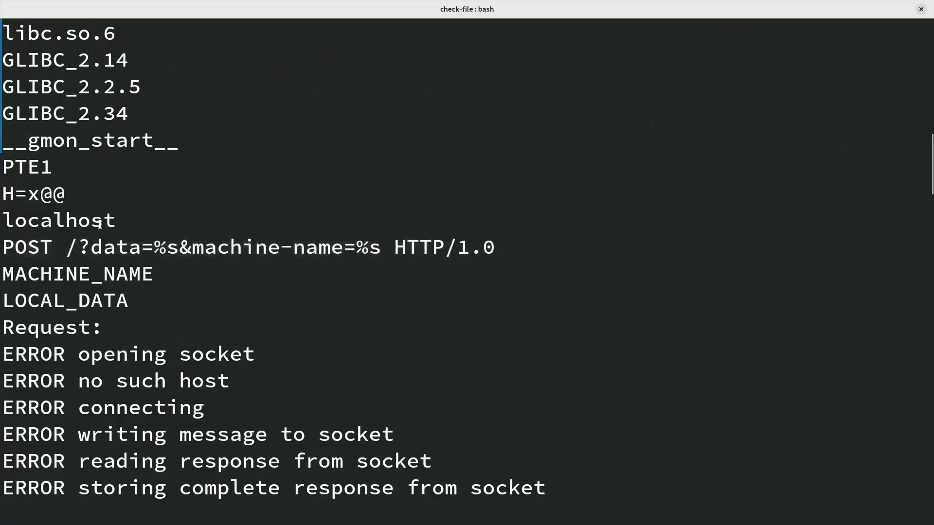
{"action": "double_click", "coordinate": [58, 220]}
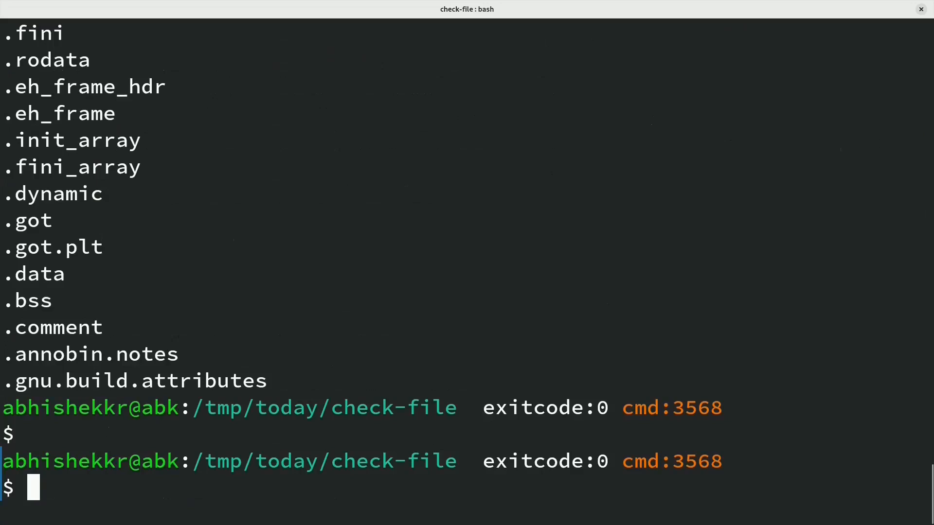
Read the readelf -h header of suspicious (x86-64, entry 0x401110), then clear the screen.
{"action": "type", "text": "readelf"}
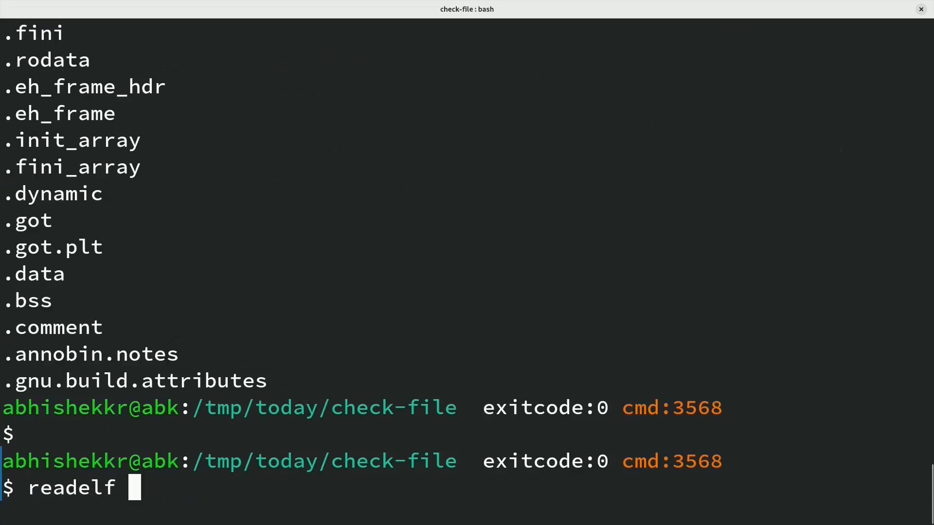
{"action": "type", "text": "-"}
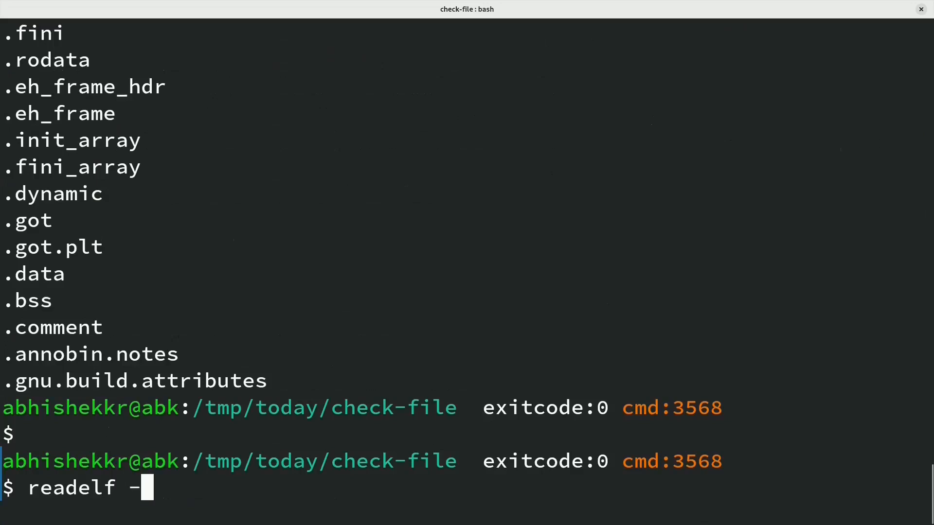
{"action": "type", "text": "h suspicious"}
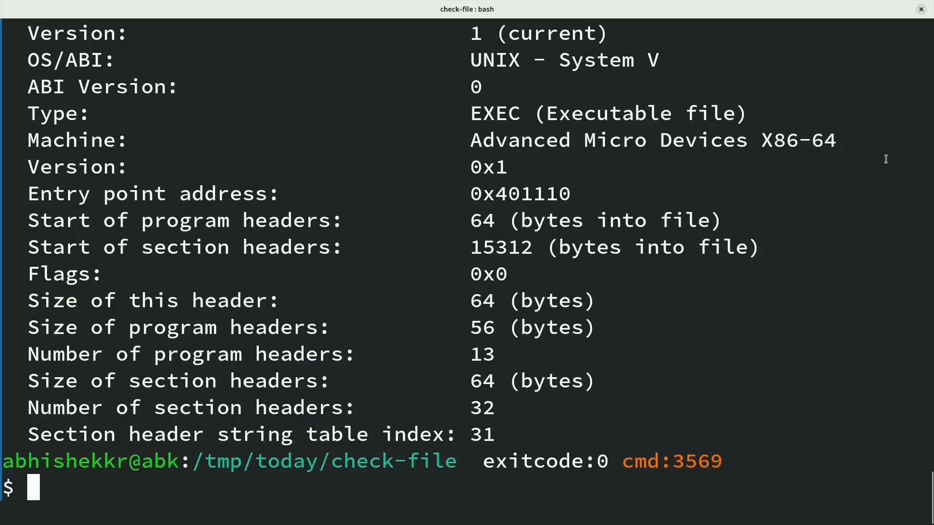
{"action": "scroll", "scroll_direction": "up", "scroll_amount": 3}
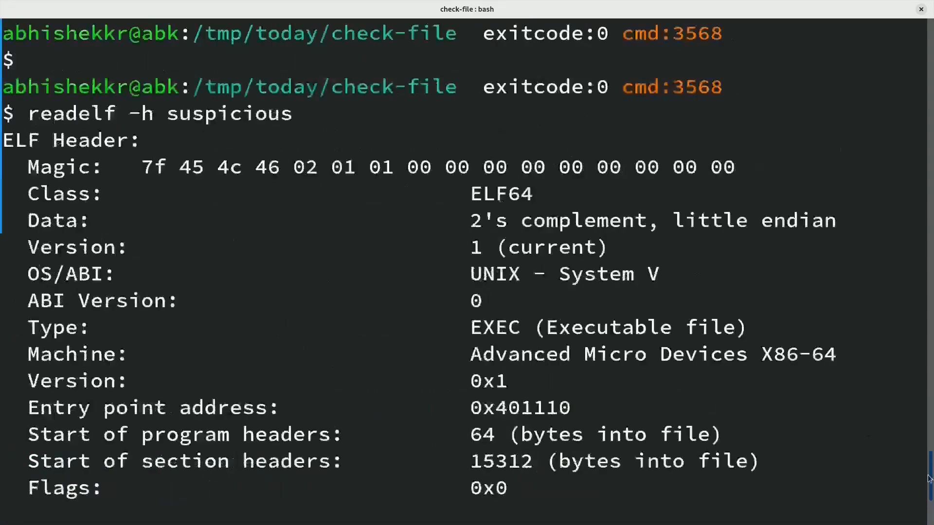
{"action": "scroll", "scroll_direction": "down", "scroll_amount": 3}
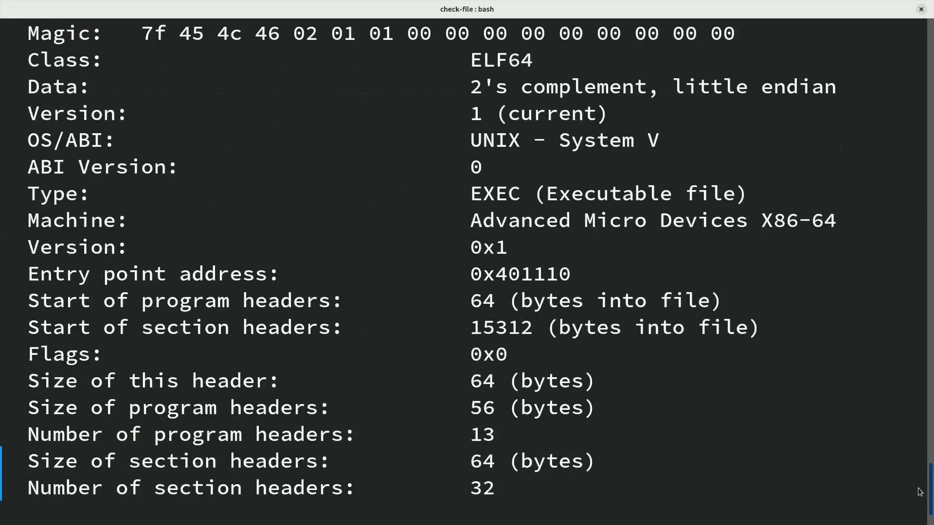
{"action": "scroll", "scroll_direction": "down", "scroll_amount": 3}
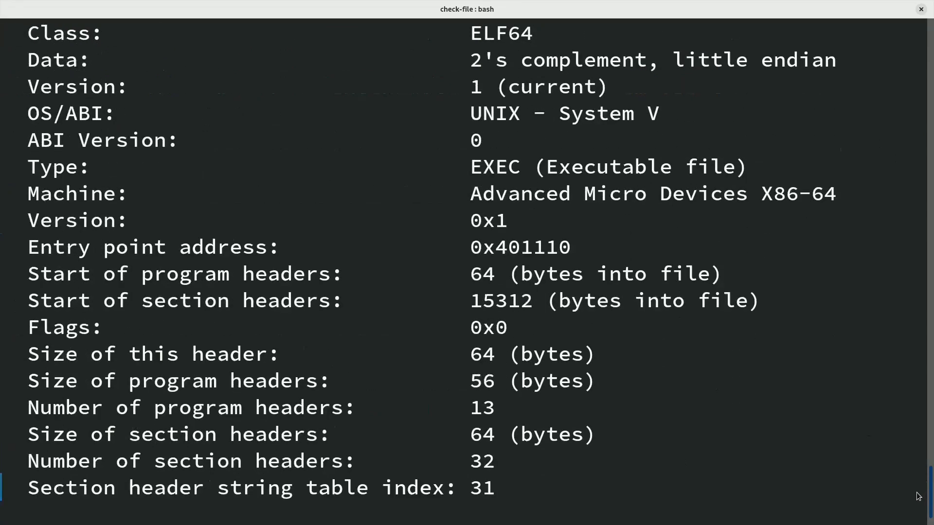
{"action": "key", "text": "Return"}
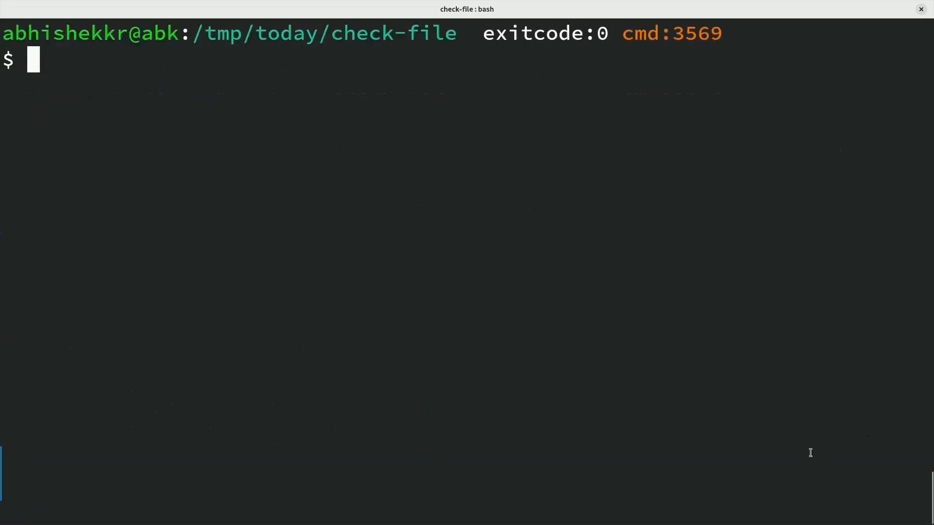
Scroll through the objdump -d disassembly of suspicious, reviewing main's write and printf calls.
{"action": "type", "text": "objdump"}
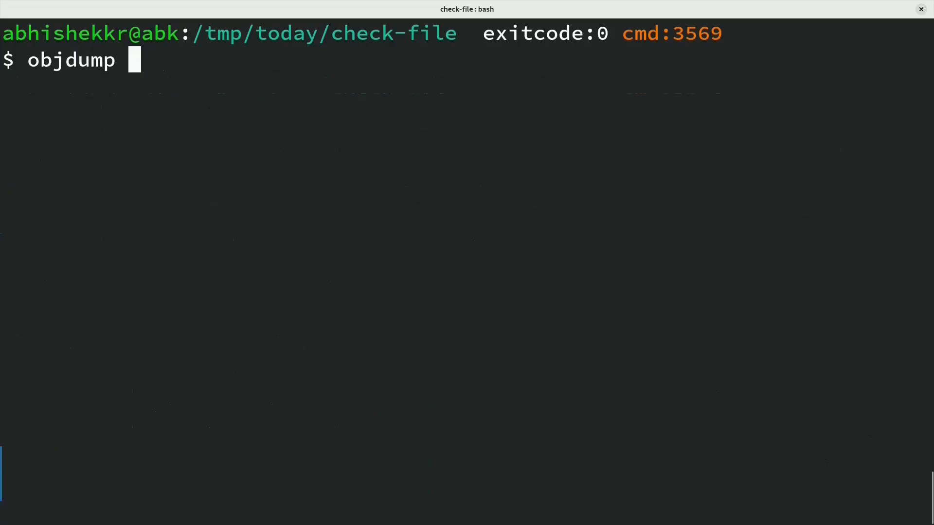
{"action": "type", "text": "-d"}
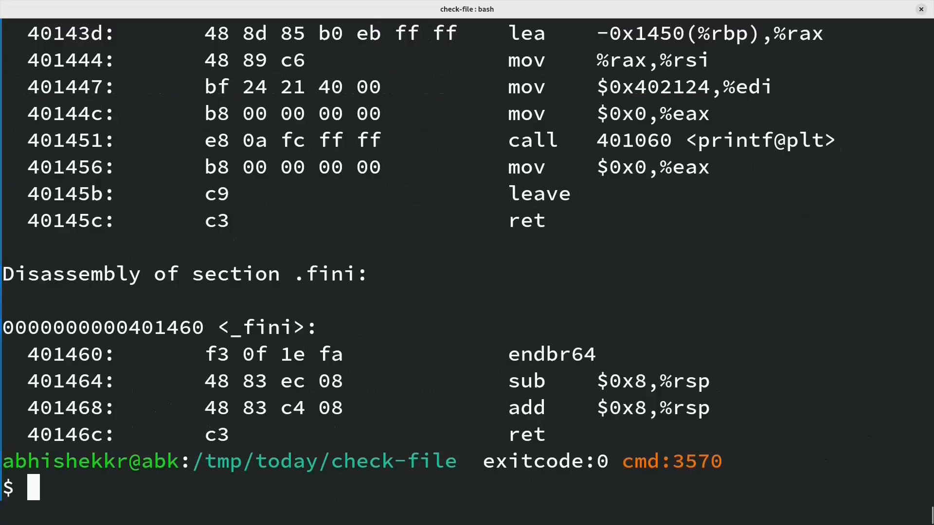
{"action": "mouse_move", "coordinate": [916, 509]}
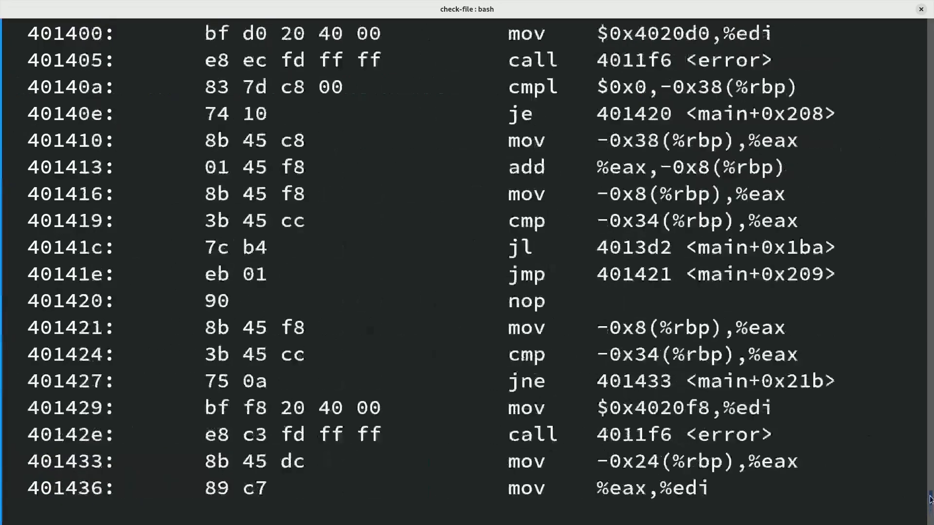
{"action": "scroll", "scroll_direction": "up", "scroll_amount": 3}
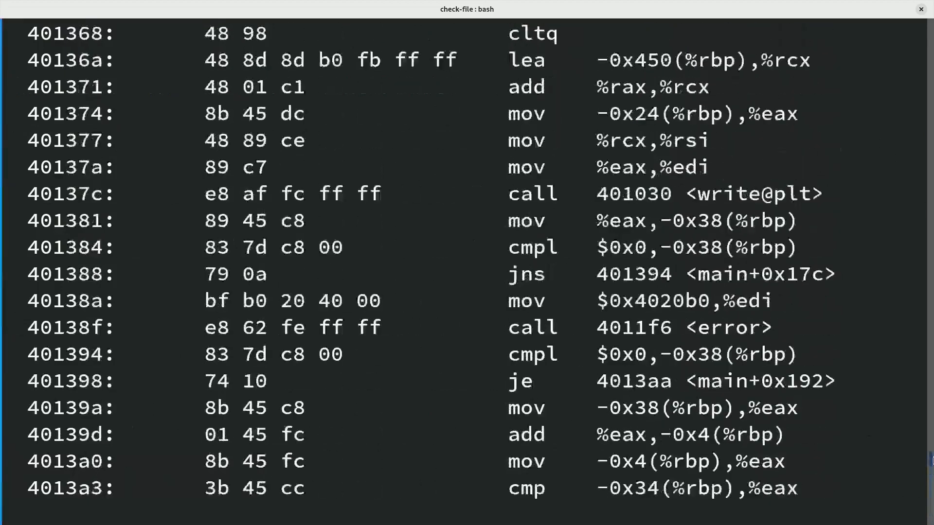
{"action": "scroll", "scroll_direction": "down", "scroll_amount": 3}
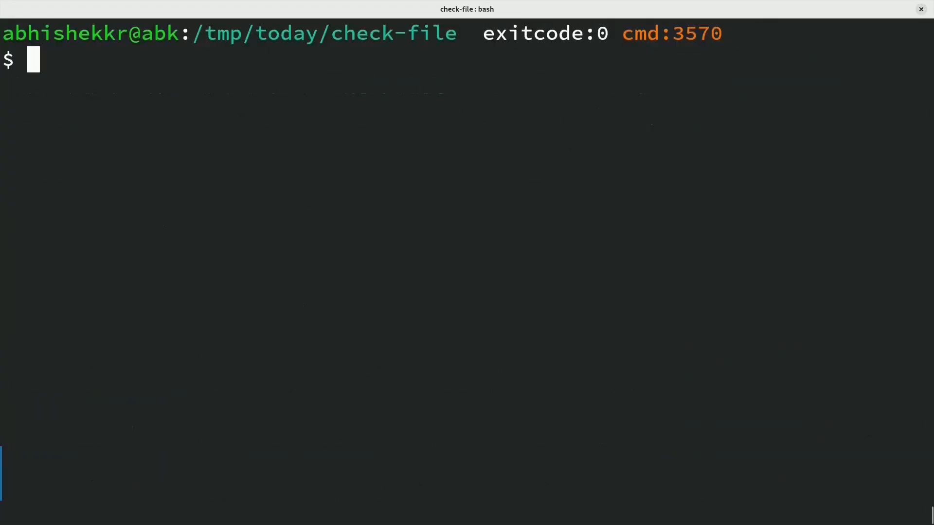
Decompile suspicious with retdec-decompiler and list the generated .c, .dsm, .ll and config files.
{"action": "type", "text": "ret"}
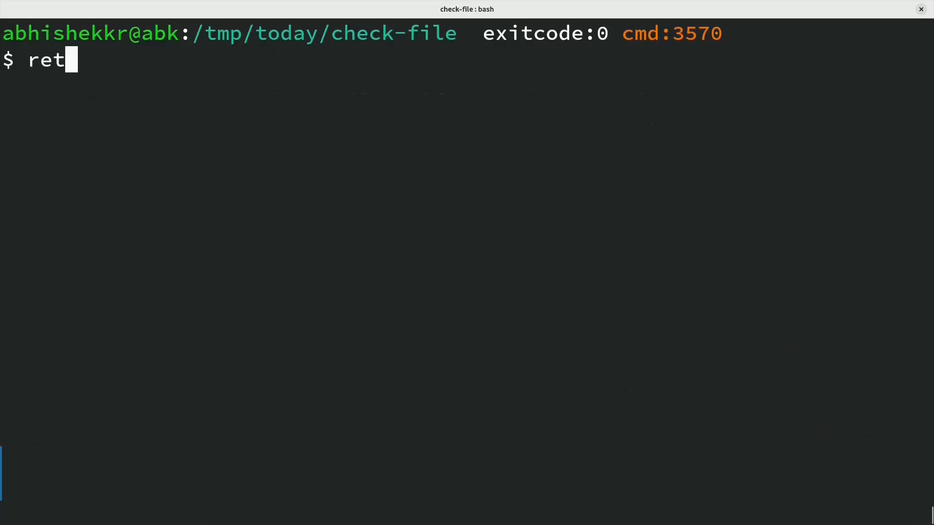
{"action": "type", "text": "dec"}
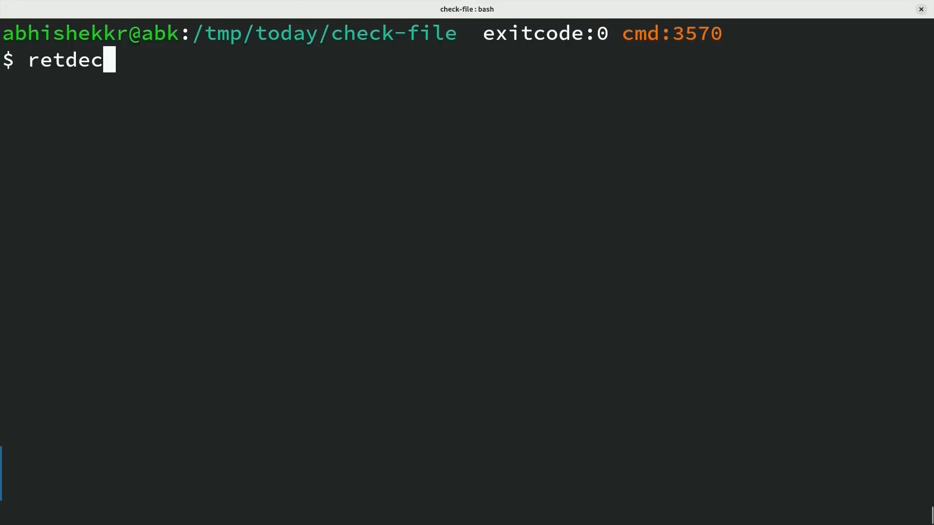
{"action": "type", "text": "\" \""}
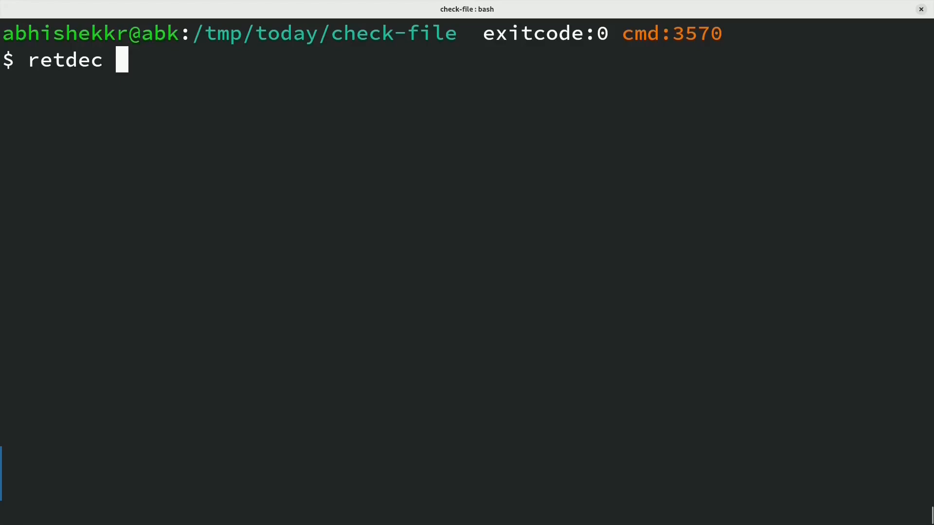
{"action": "type", "text": "./"}
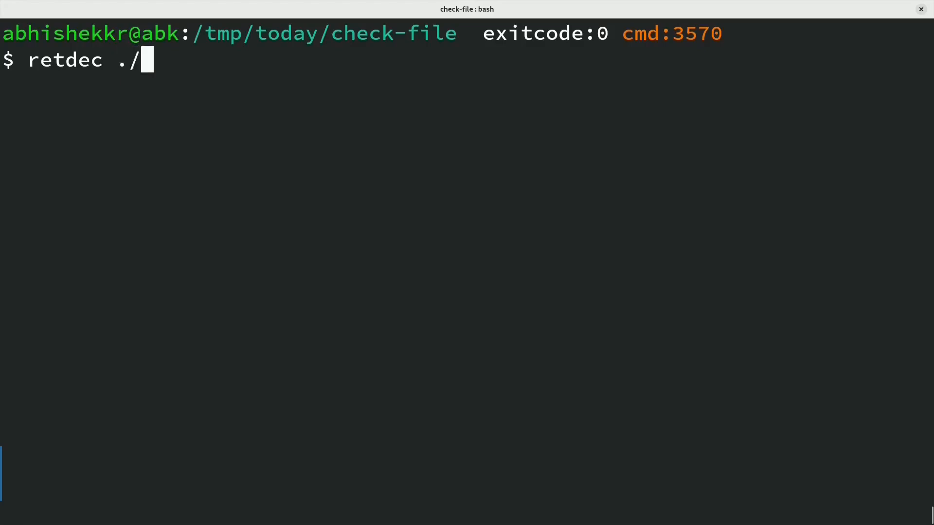
{"action": "type", "text": "suspicious"}
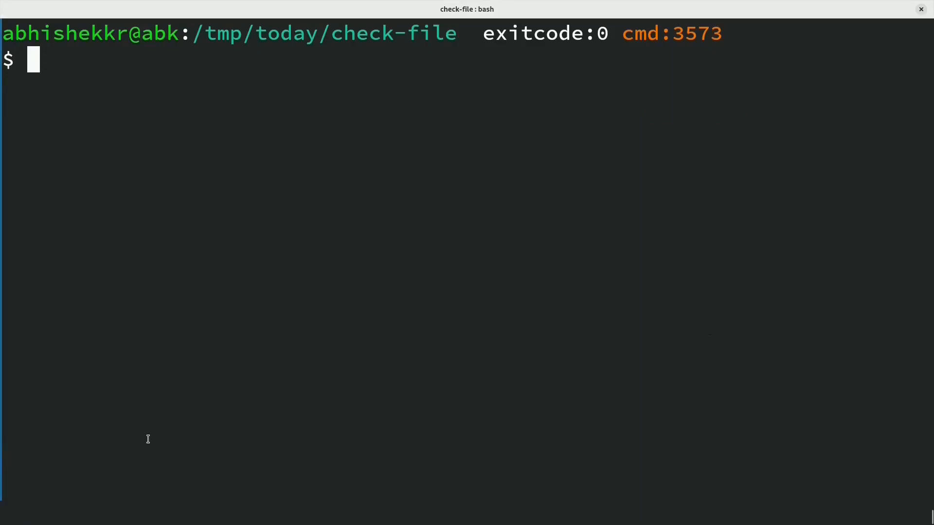
{"action": "type", "text": "retdec"}
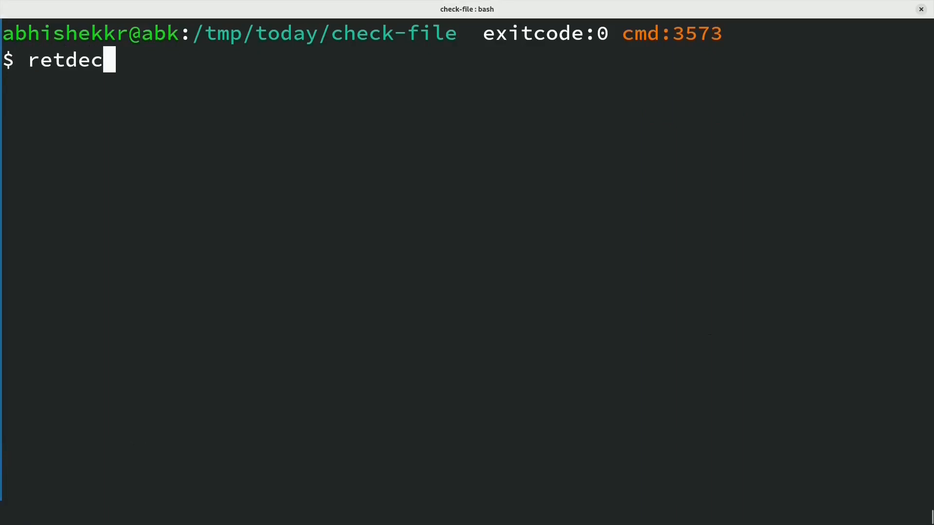
{"action": "type", "text": "-decompiler"}
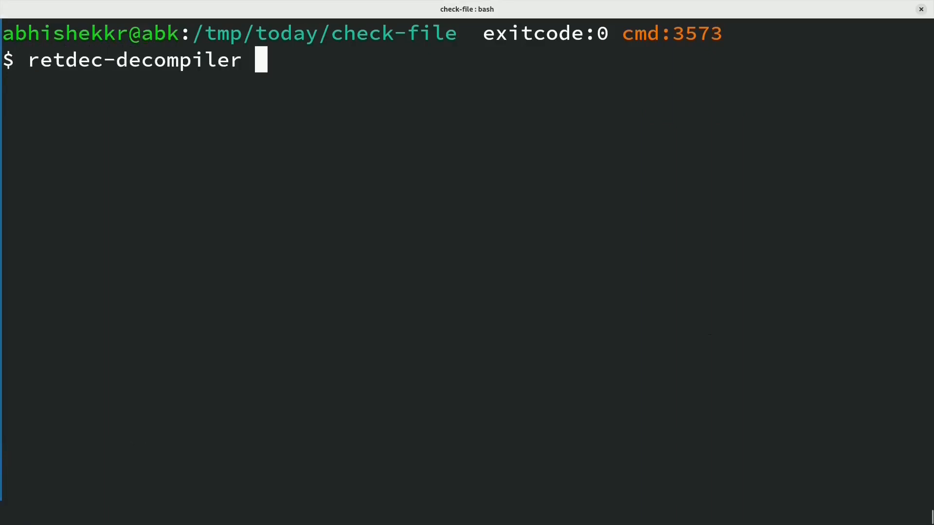
{"action": "type", "text": "suspicious"}
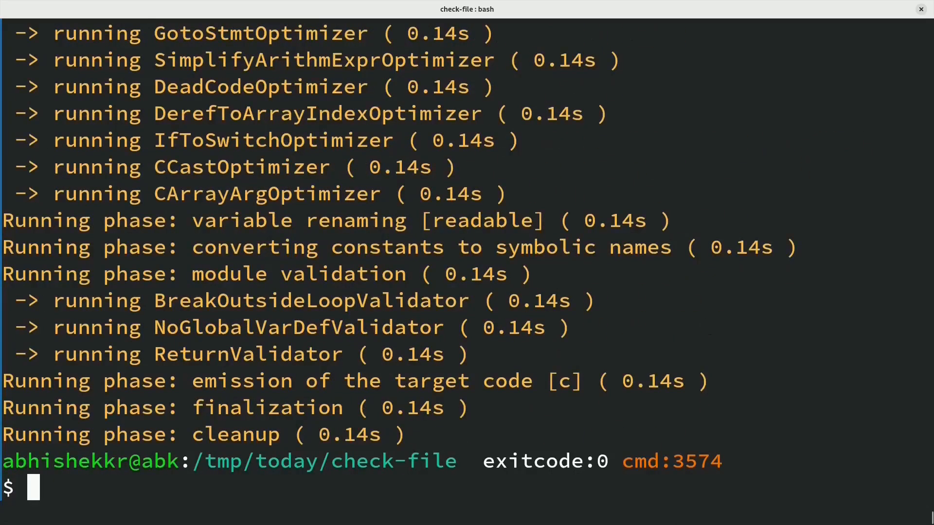
{"action": "type", "text": "ls"}
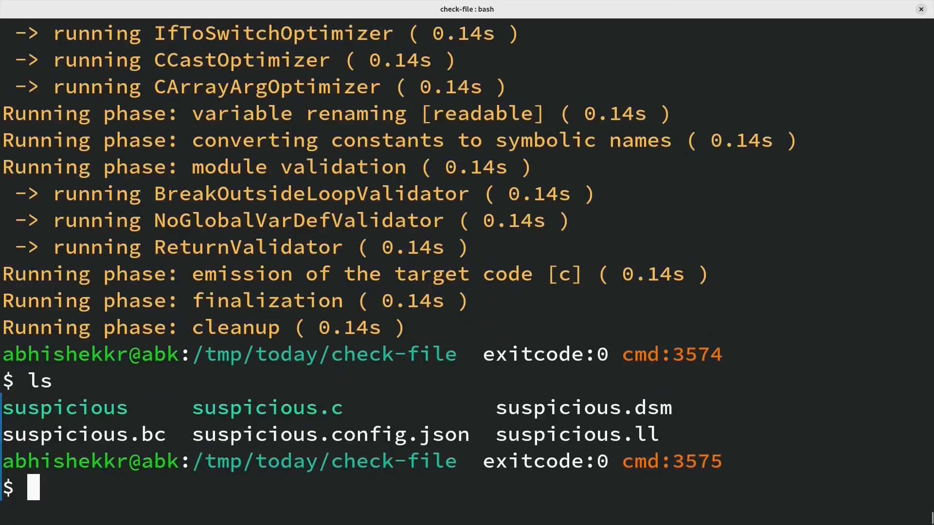
{"action": "type", "text": "vim"}
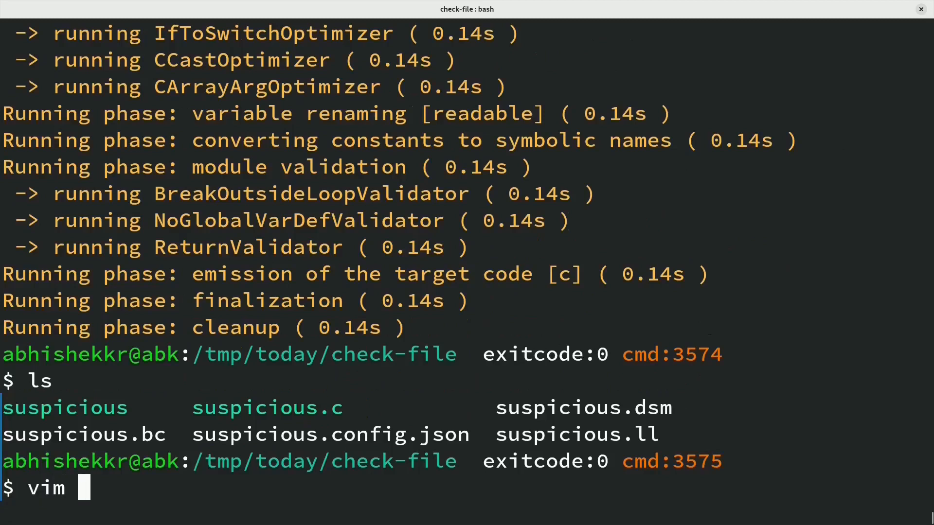
View suspicious.config.json in Vim and scroll through its settings.
{"action": "type", "text": "suspicious."}
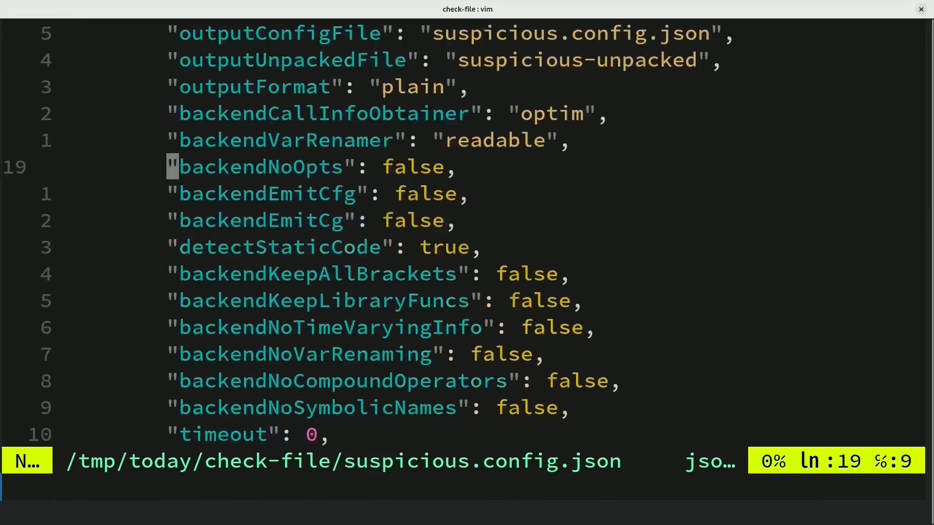
{"action": "scroll", "scroll_direction": "down", "scroll_amount": 3}
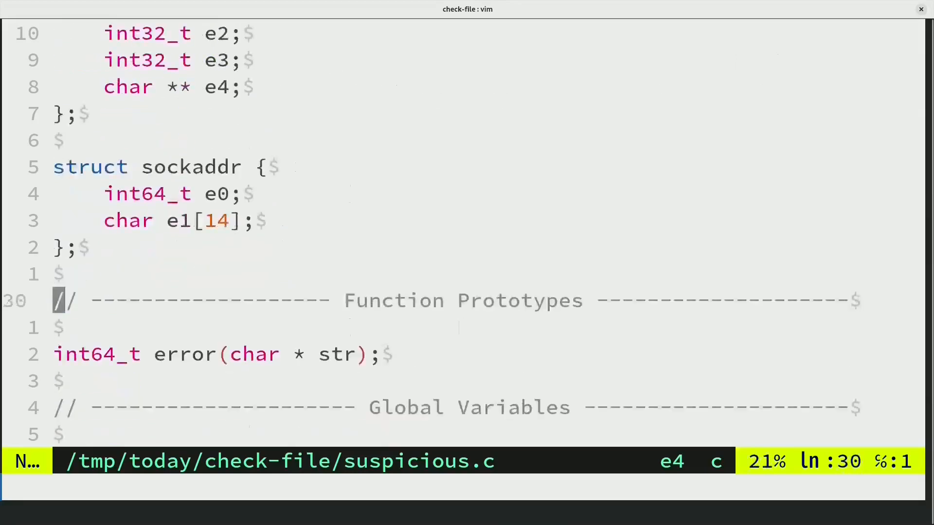
Scroll through main() in suspicious.c, reading its socket, connect, write and read logic.
{"action": "scroll", "scroll_direction": "down", "scroll_amount": 3}
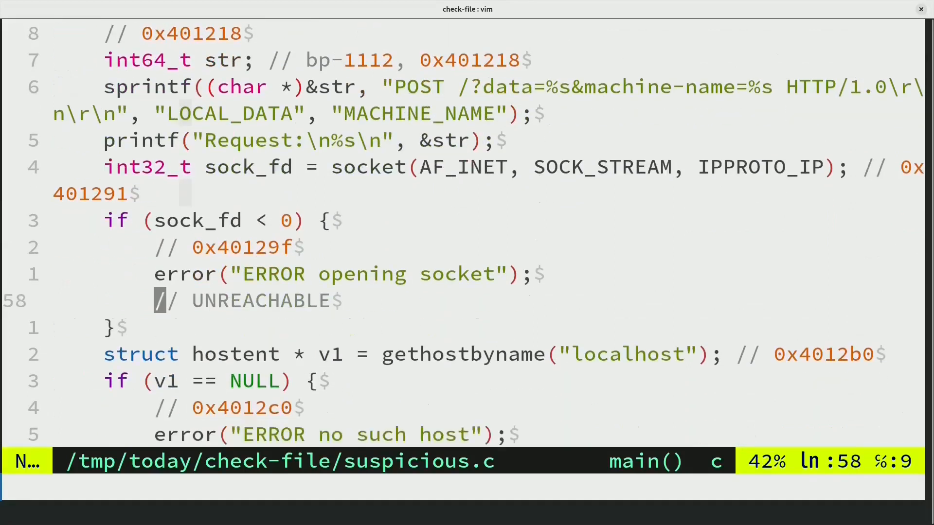
{"action": "scroll", "scroll_direction": "down", "scroll_amount": 3}
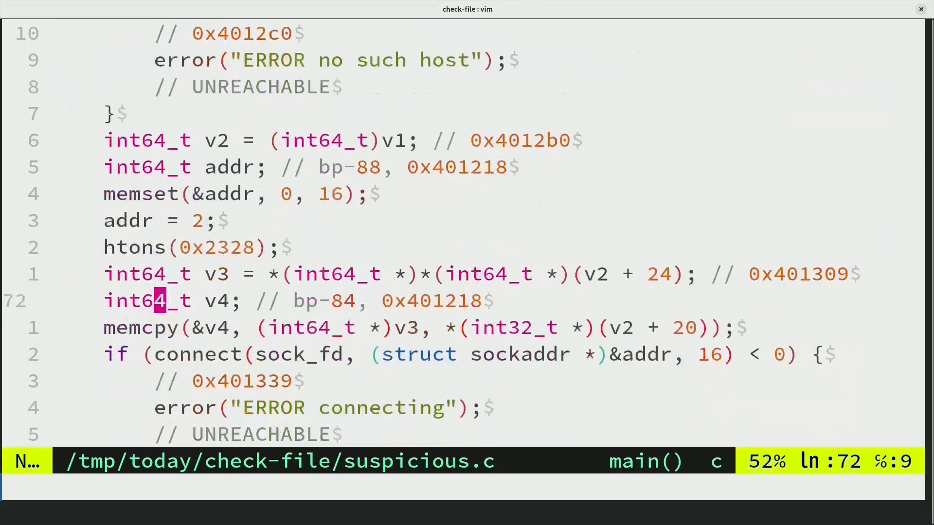
{"action": "scroll", "scroll_direction": "down", "scroll_amount": 3}
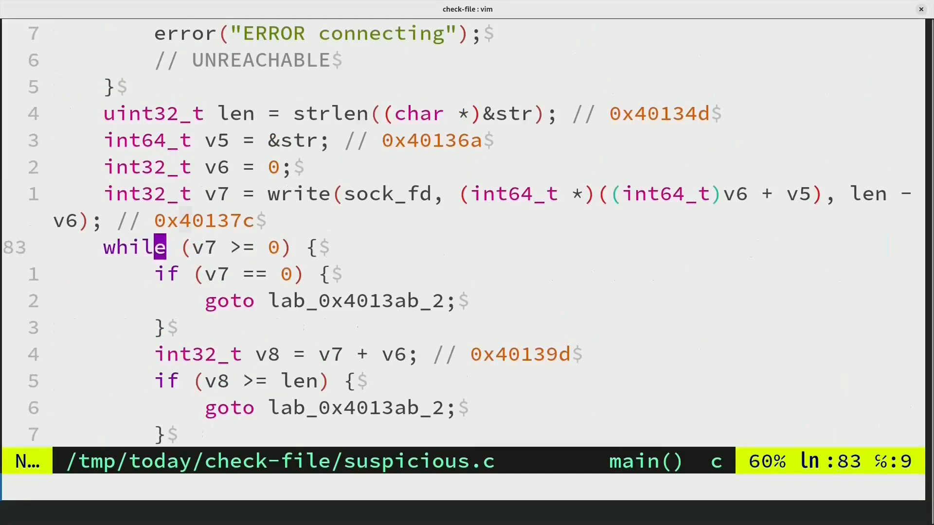
{"action": "scroll", "scroll_direction": "down", "scroll_amount": 3}
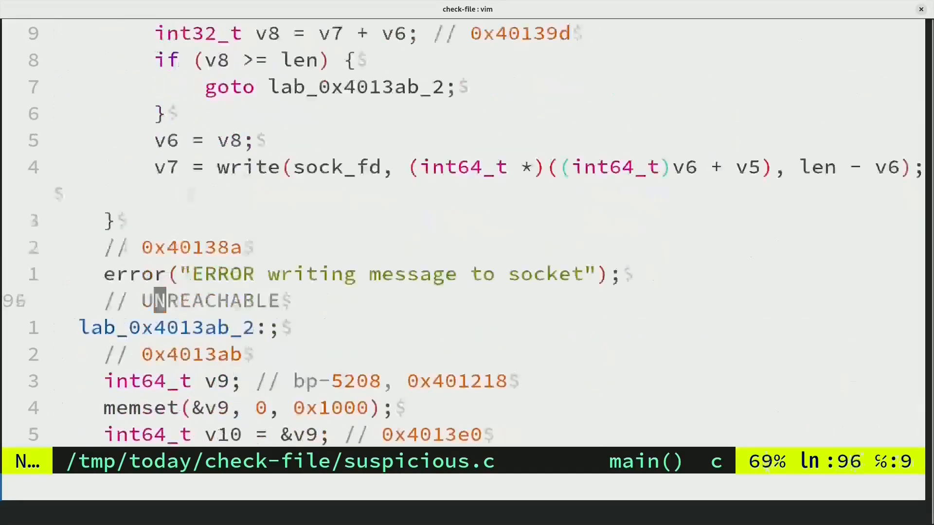
{"action": "scroll", "scroll_direction": "down", "scroll_amount": 3}
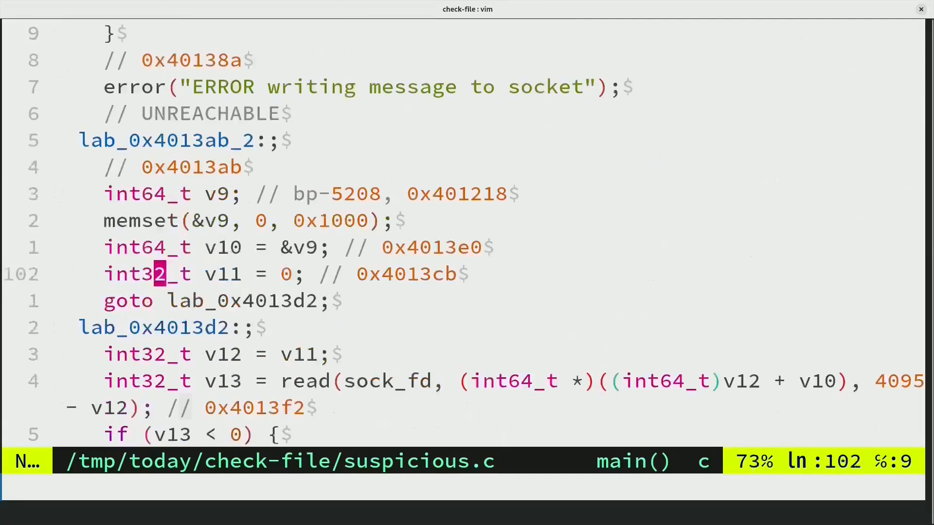
{"action": "scroll", "scroll_direction": "down", "scroll_amount": 3}
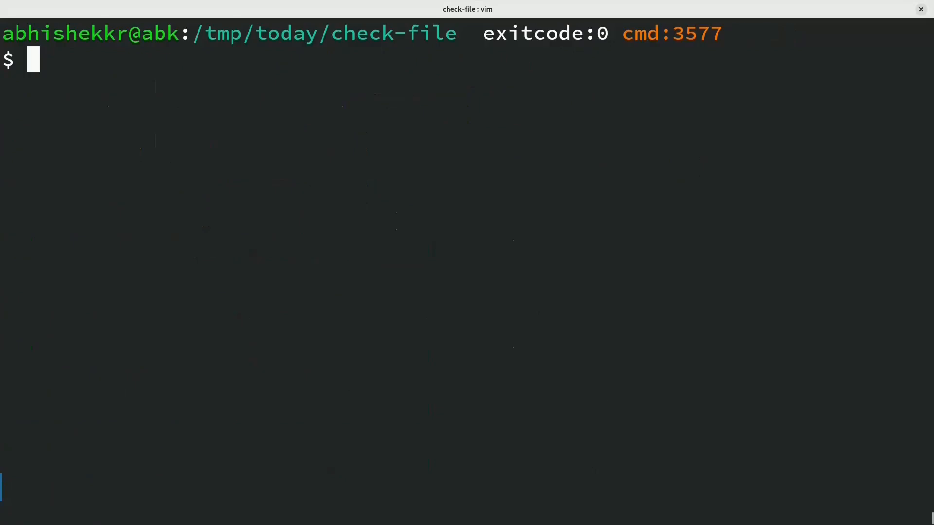
Launch a localhost/ubuntu:dev podman shell with pwd mounted at /app and no network, then try apt-get update.
{"action": "type", "text": "podman"}
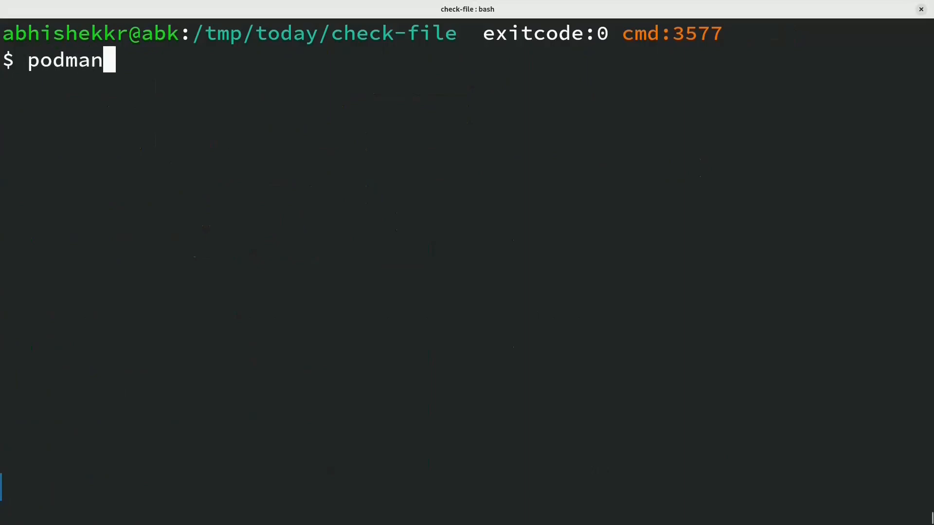
{"action": "type", "text": "run -"}
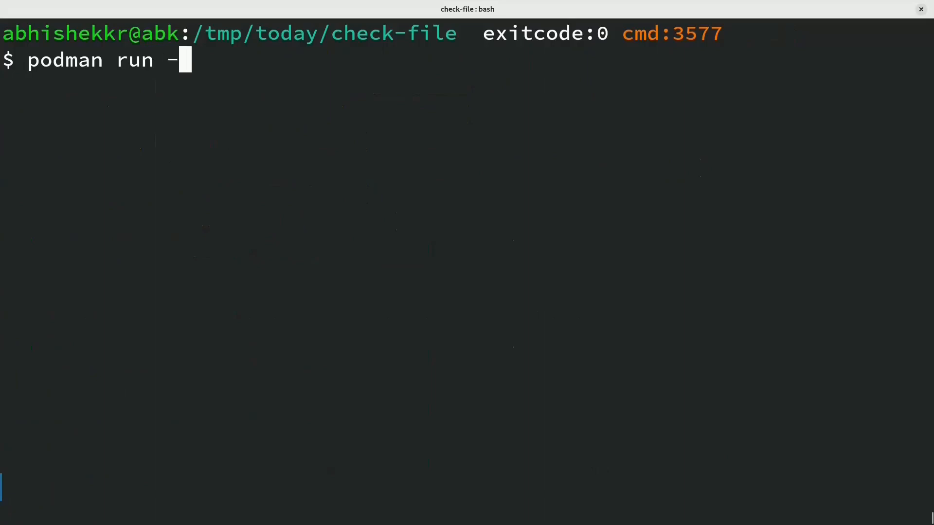
{"action": "type", "text": "it -v"}
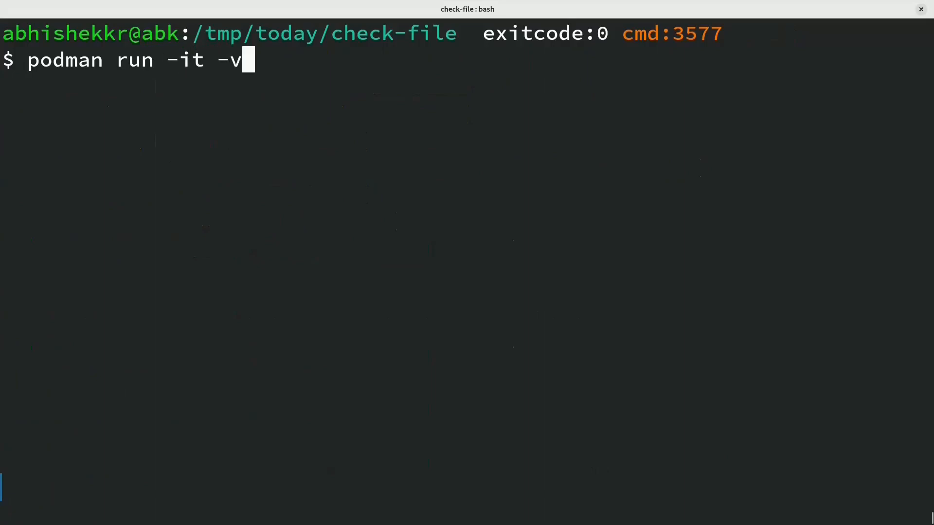
{"action": "type", "text": "`pwd"}
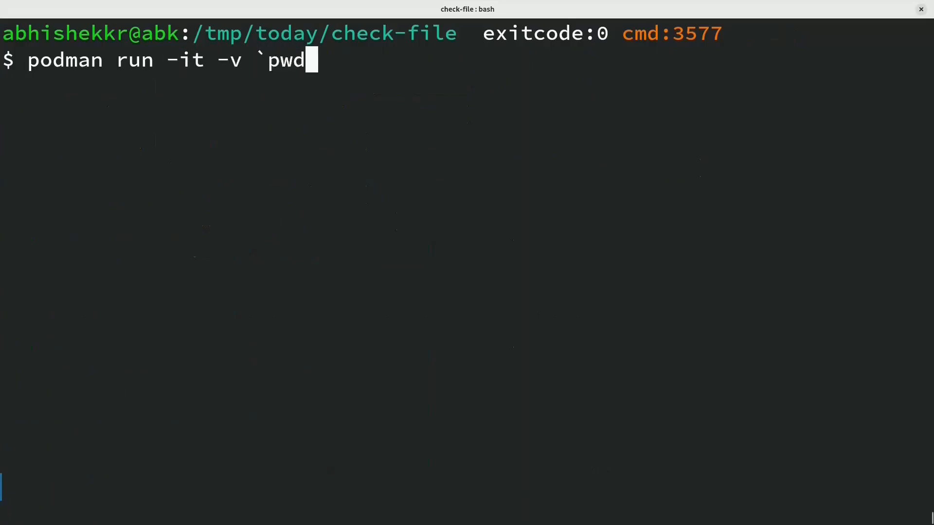
{"action": "type", "text": "`:"}
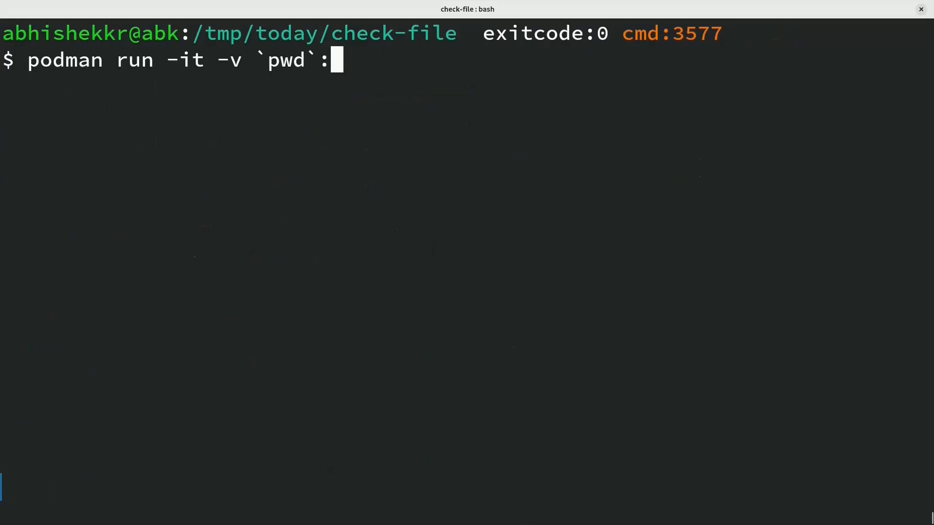
{"action": "type", "text": "/app:"}
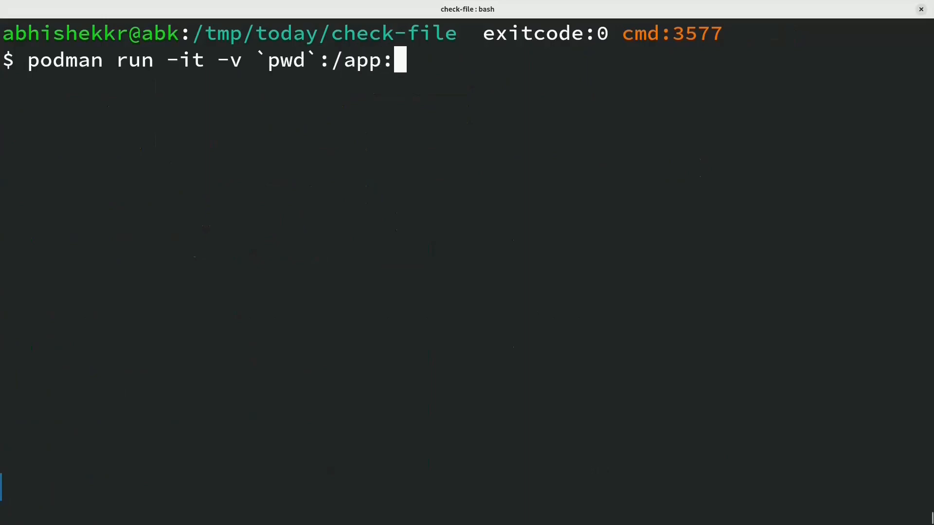
{"action": "type", "text": "Z -"}
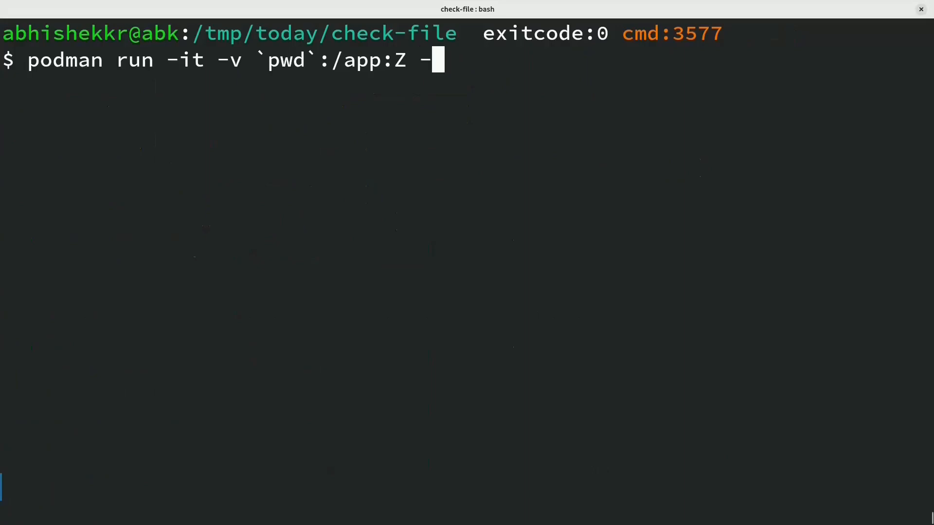
{"action": "type", "text": "-network n"}
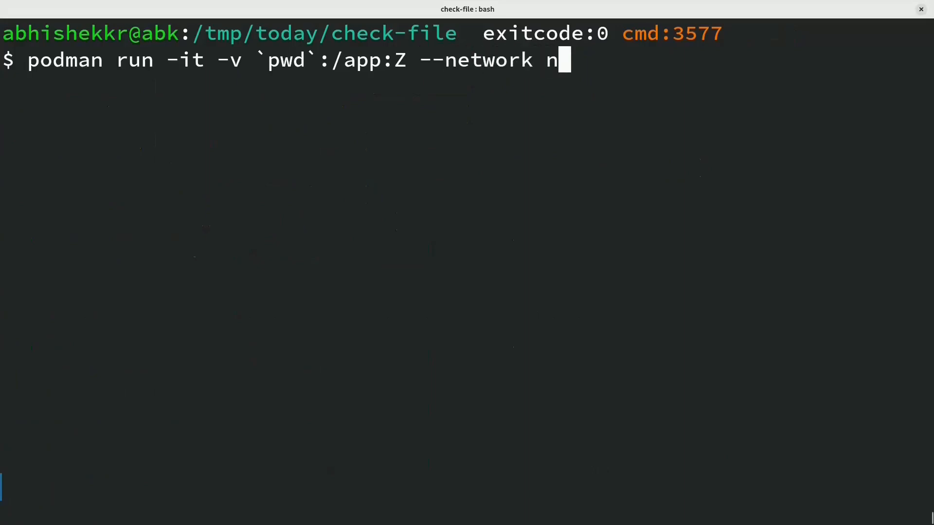
{"action": "type", "text": "one"}
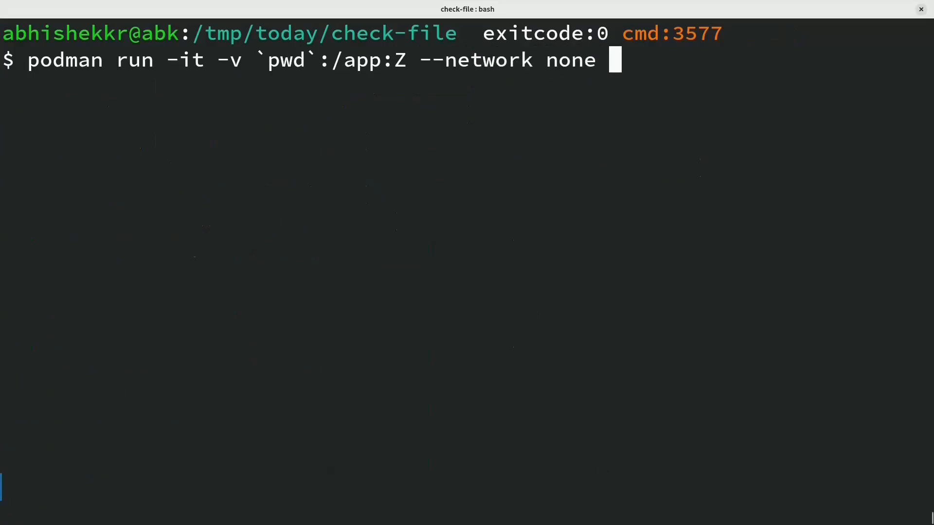
{"action": "type", "text": "localh"}
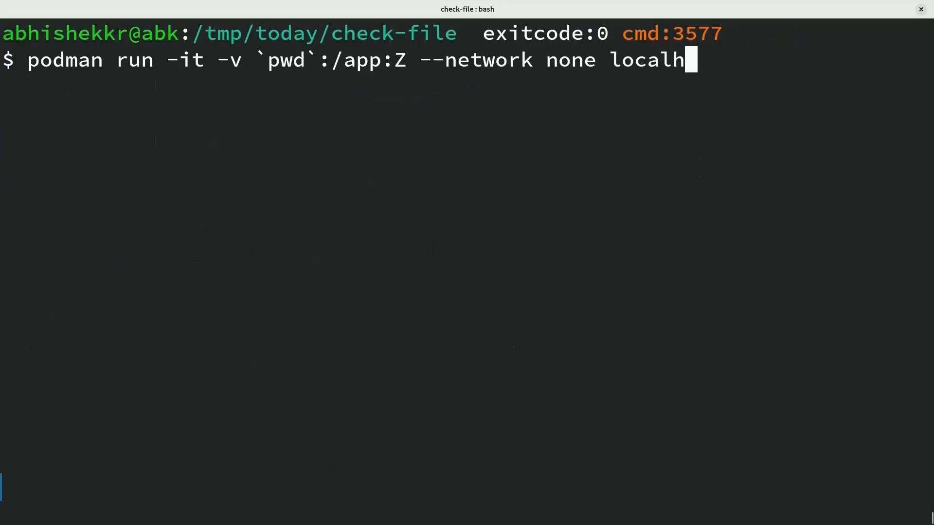
{"action": "type", "text": "ost/ub"}
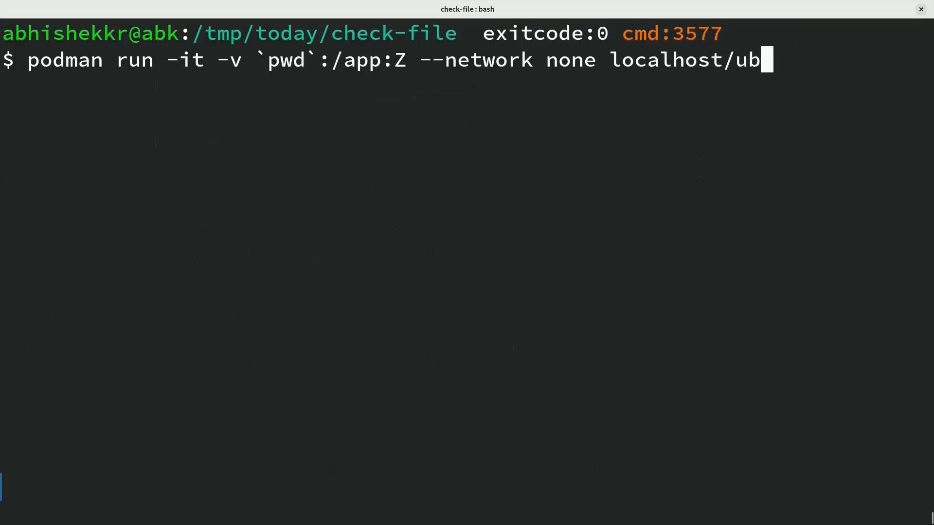
{"action": "type", "text": "untu:de"}
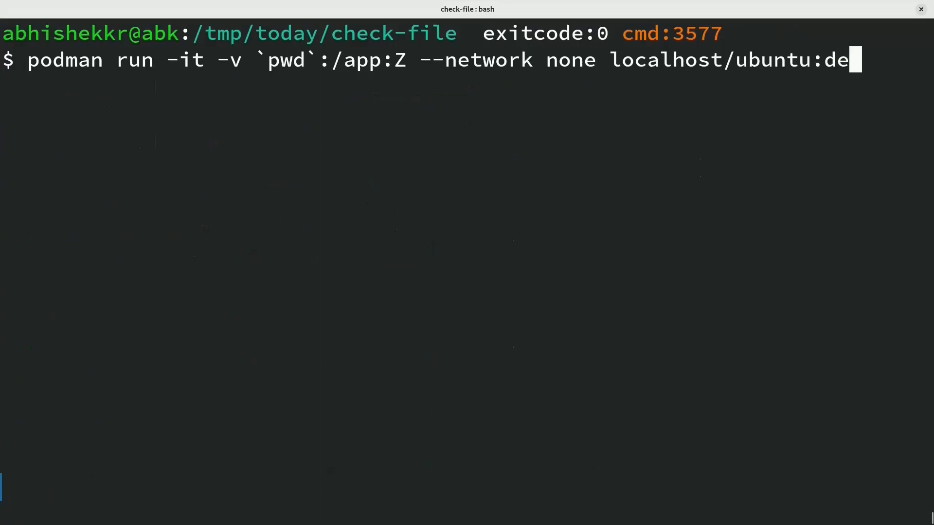
{"action": "type", "text": "v /bin"}
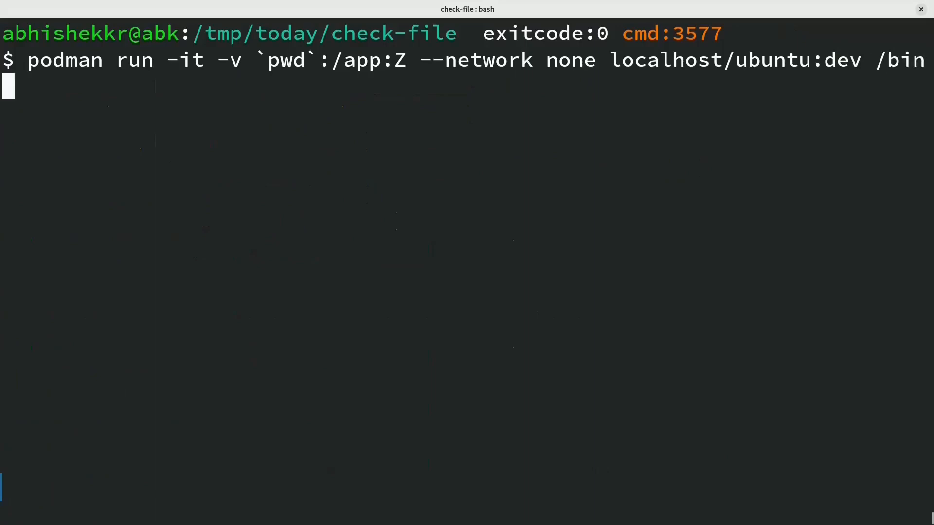
{"action": "type", "text": "/sh"}
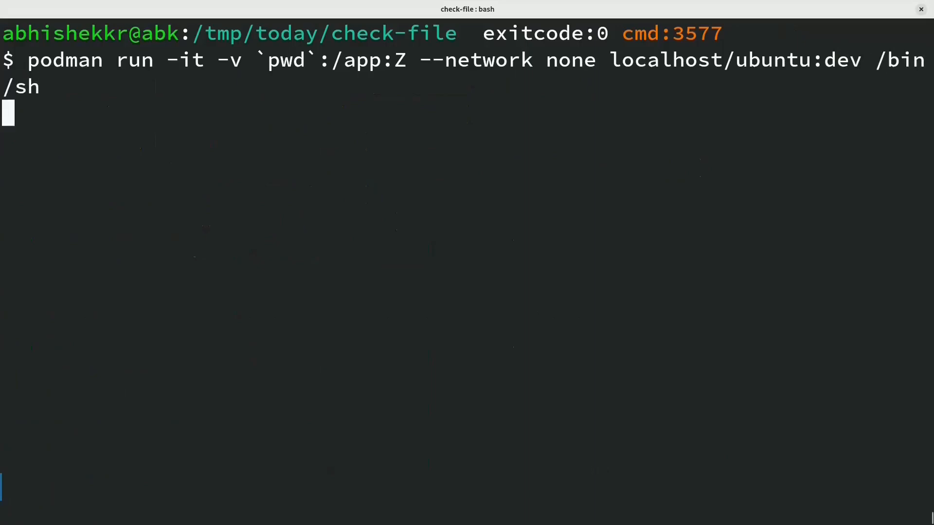
{"action": "type", "text": "apt"}
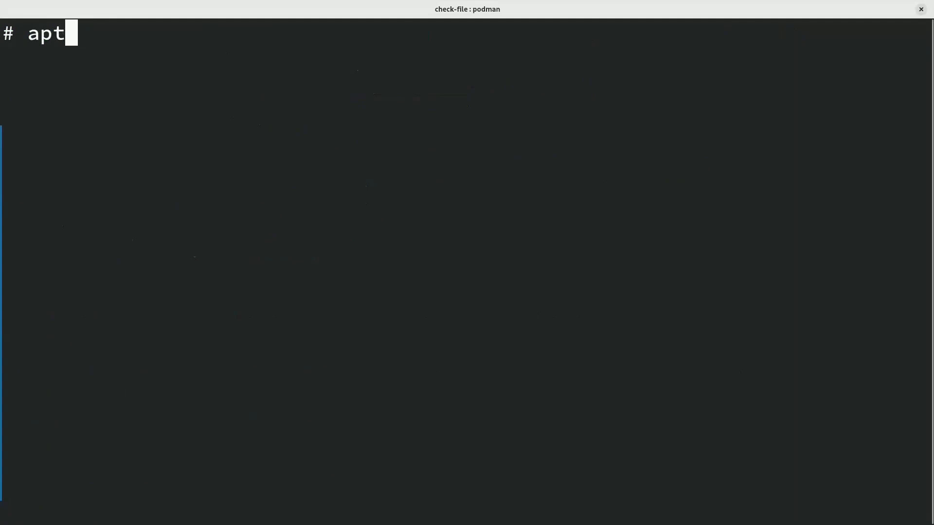
{"action": "type", "text": "-get u"}
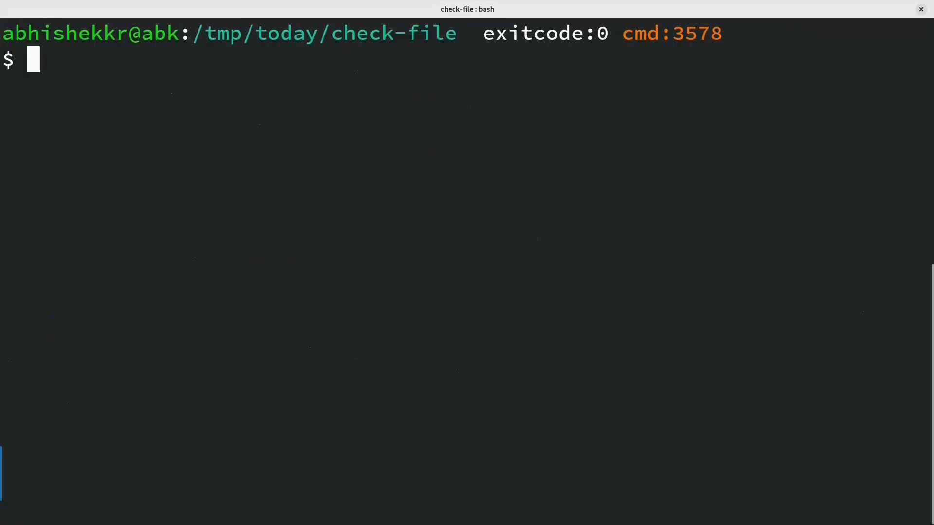
Trace suspicious with ltrace, showing the localhost POST request and refused connection.
{"action": "type", "text": "ltrace sus"}
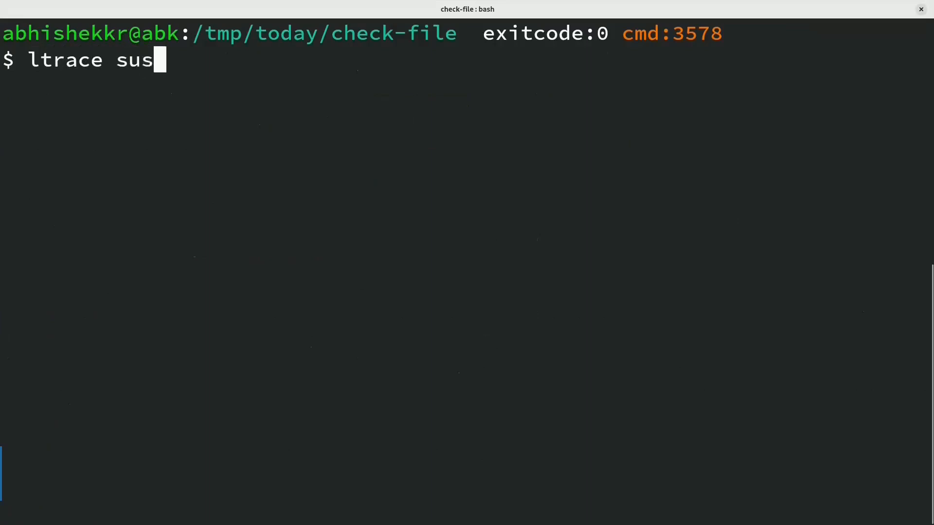
{"action": "type", "text": "pico"}
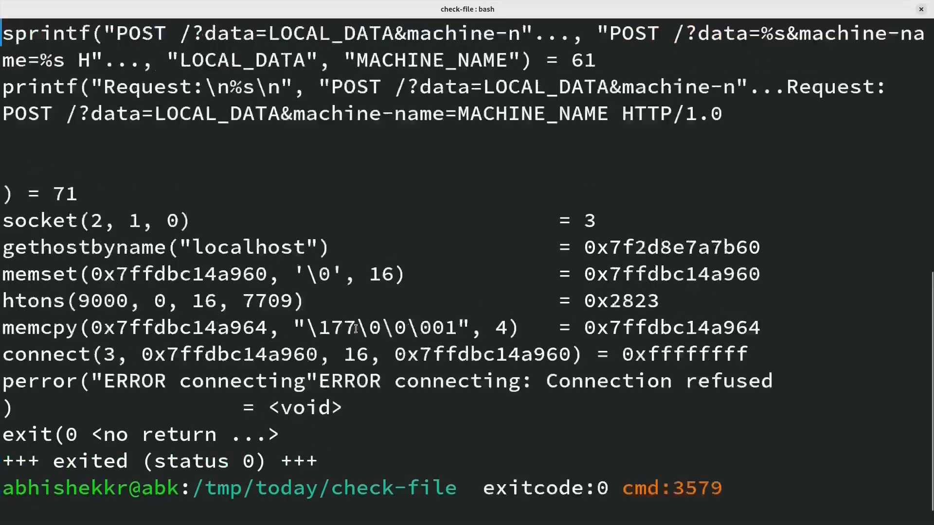
{"action": "scroll", "scroll_direction": "down", "scroll_amount": 3}
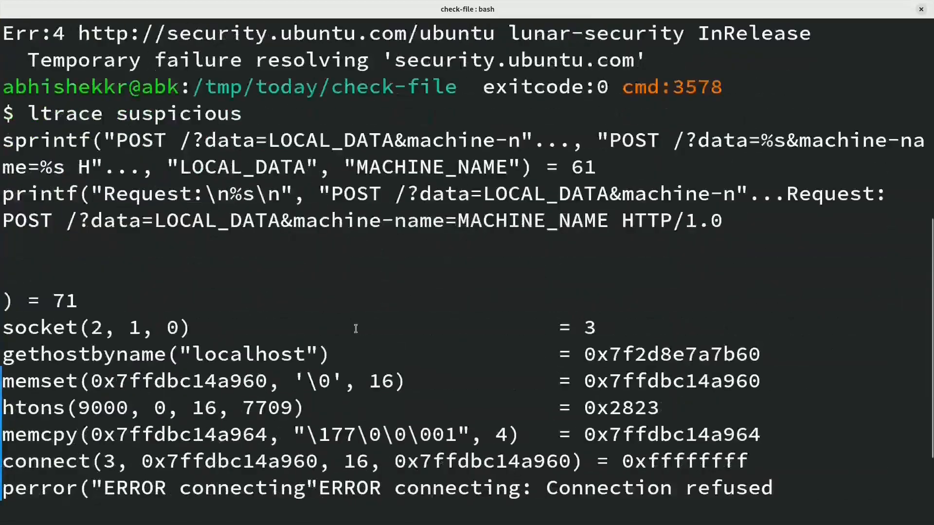
{"action": "double_click", "coordinate": [430, 167]}
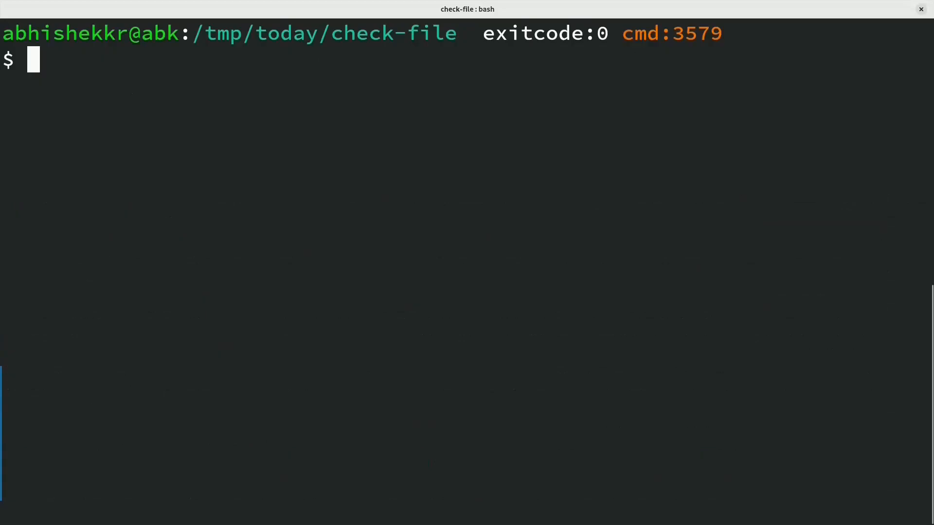
Run strace on suspicious and highlight the refused connect to 127.0.0.1 port 9000.
{"action": "type", "text": "strace"}
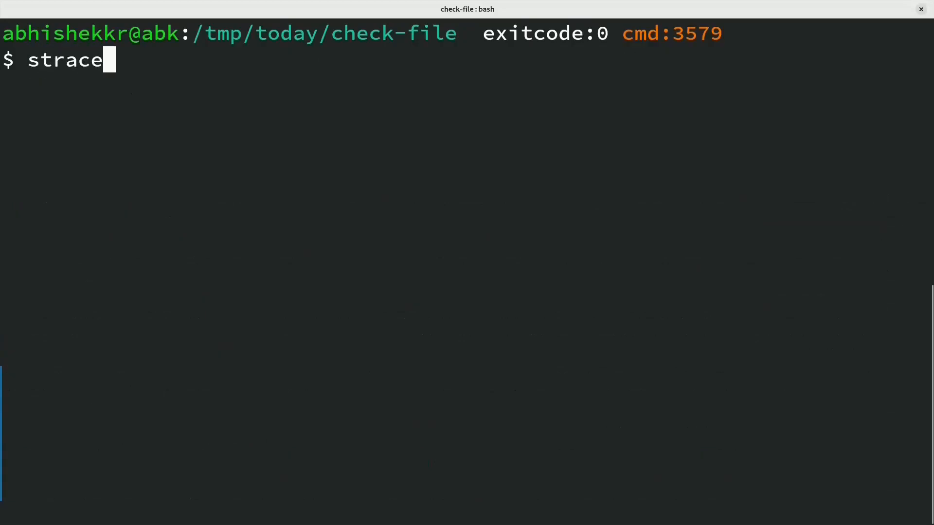
{"action": "type", "text": "sus"}
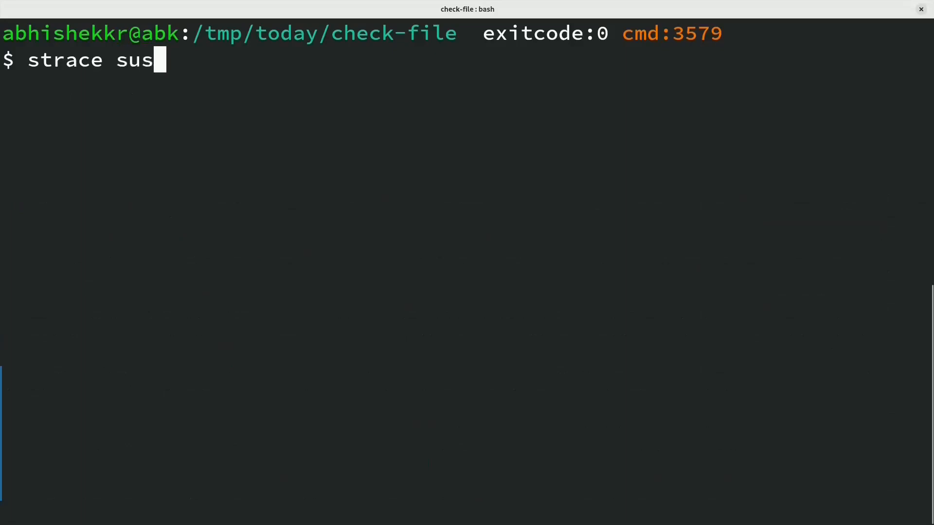
{"action": "type", "text": "picious"}
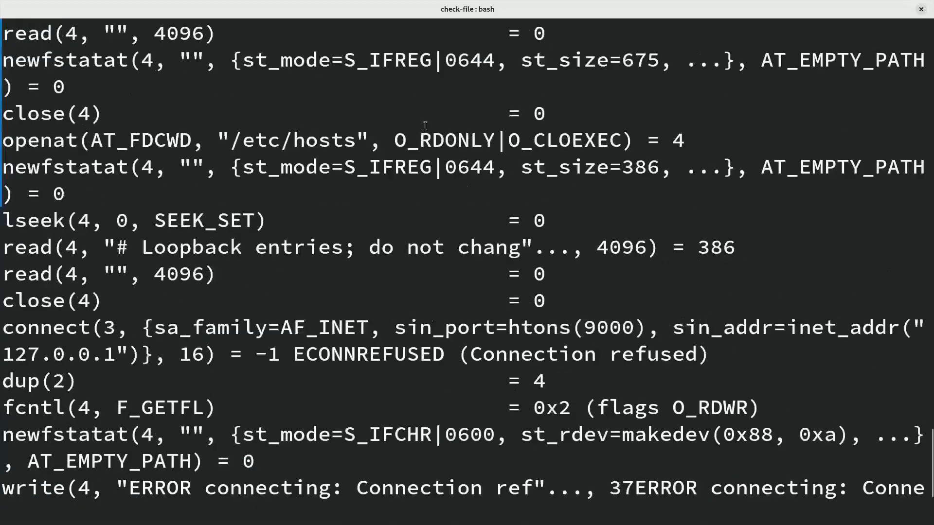
{"action": "mouse_move", "coordinate": [384, 306]}
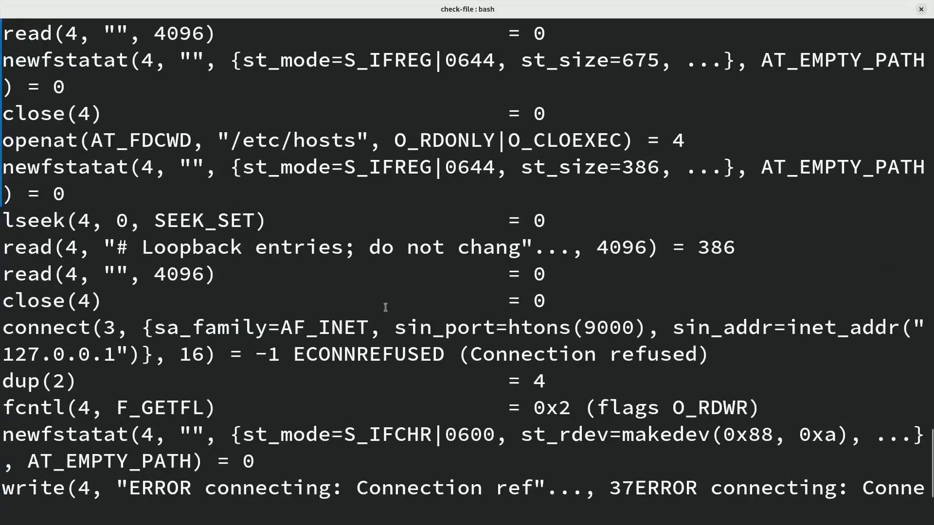
{"action": "double_click", "coordinate": [480, 326]}
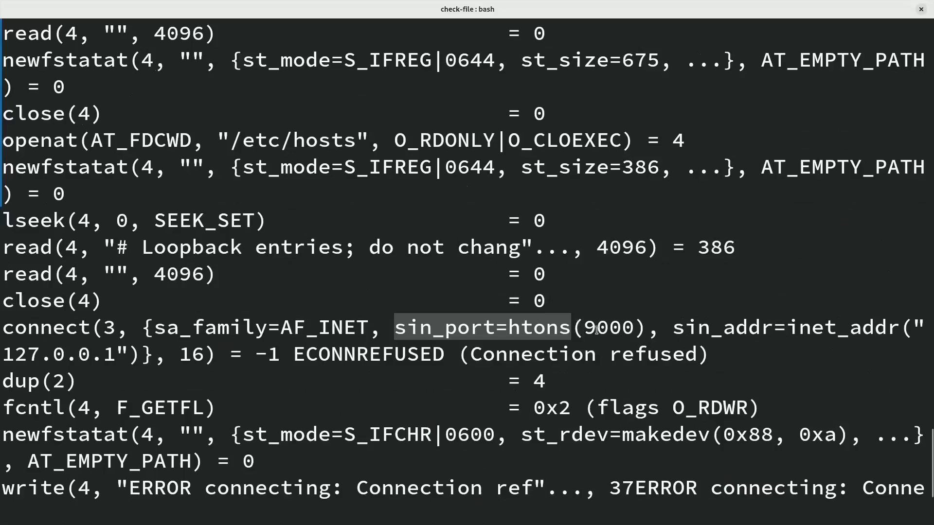
{"action": "scroll", "scroll_direction": "down", "scroll_amount": 3}
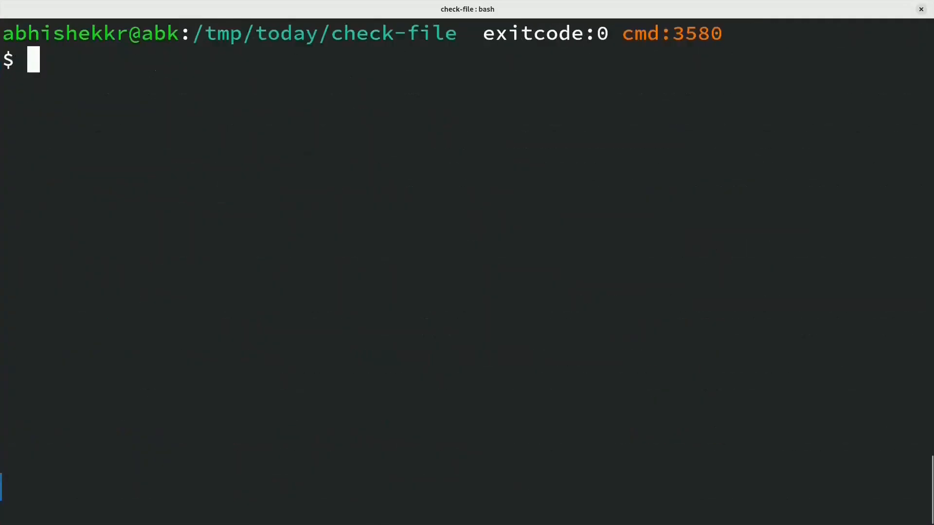
Start gdb quietly on 'suspicious' and answer 'y' to enable debuginfod for the session.
{"action": "type", "text": "g"}
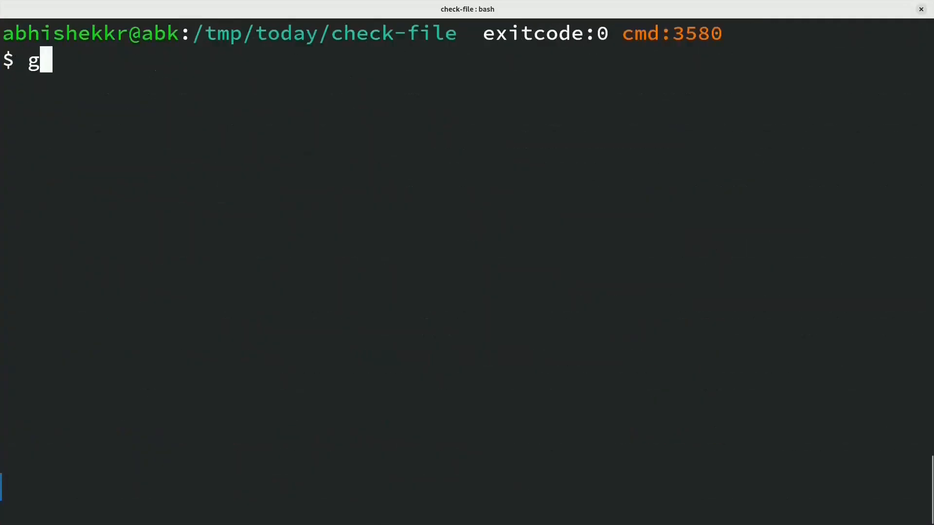
{"action": "type", "text": "db"}
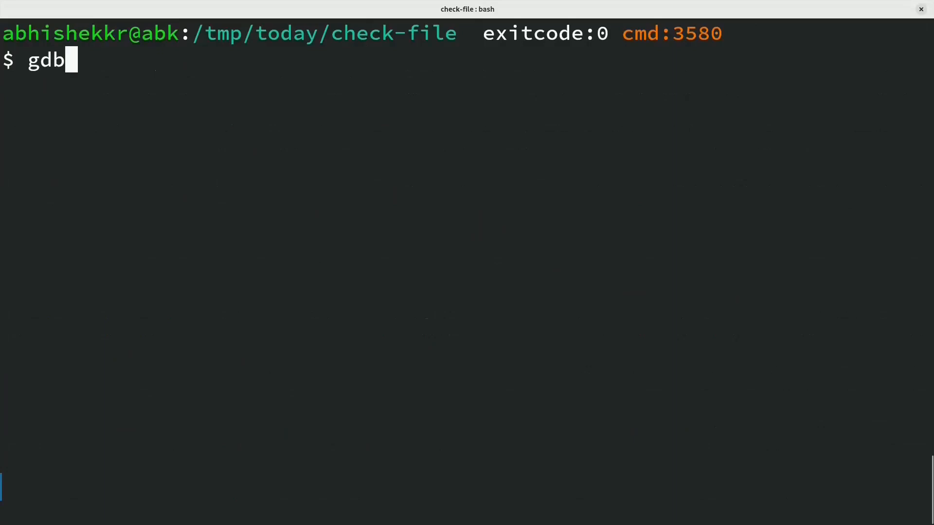
{"action": "type", "text": "-q sus"}
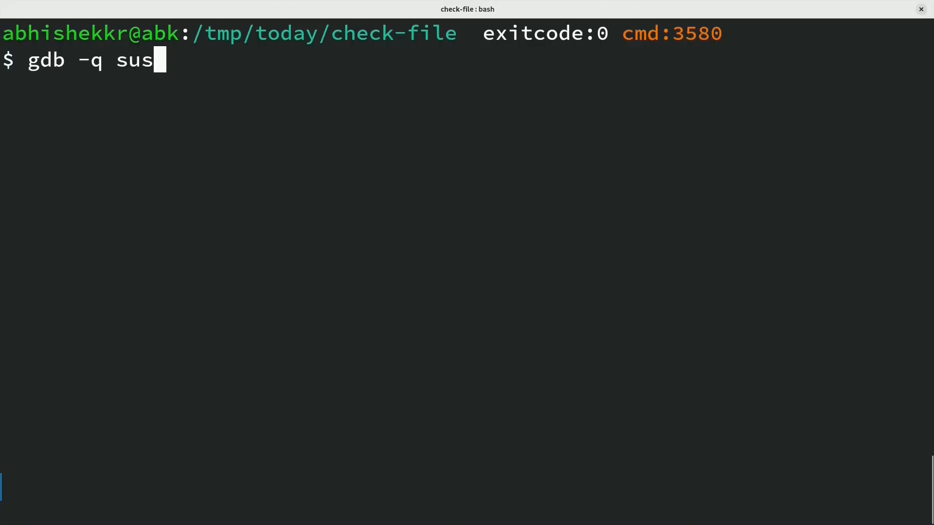
{"action": "type", "text": "picious"}
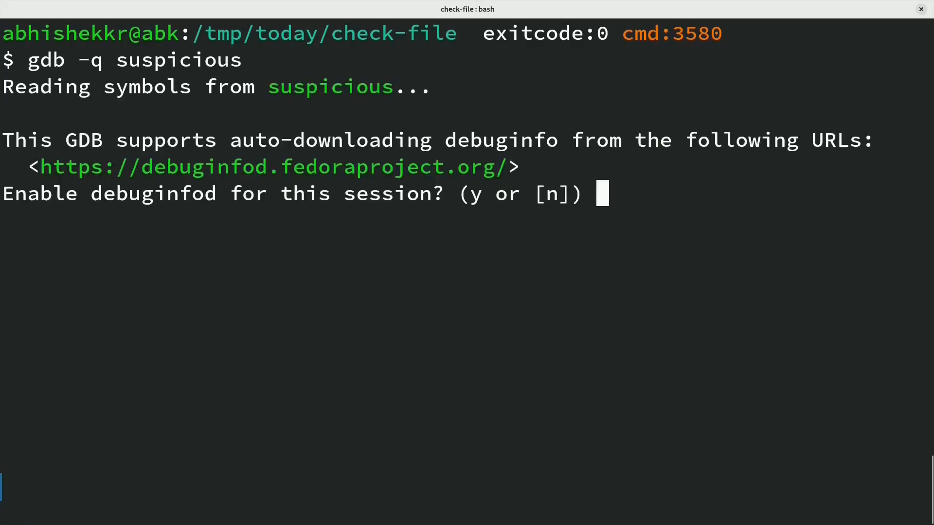
{"action": "type", "text": "y"}
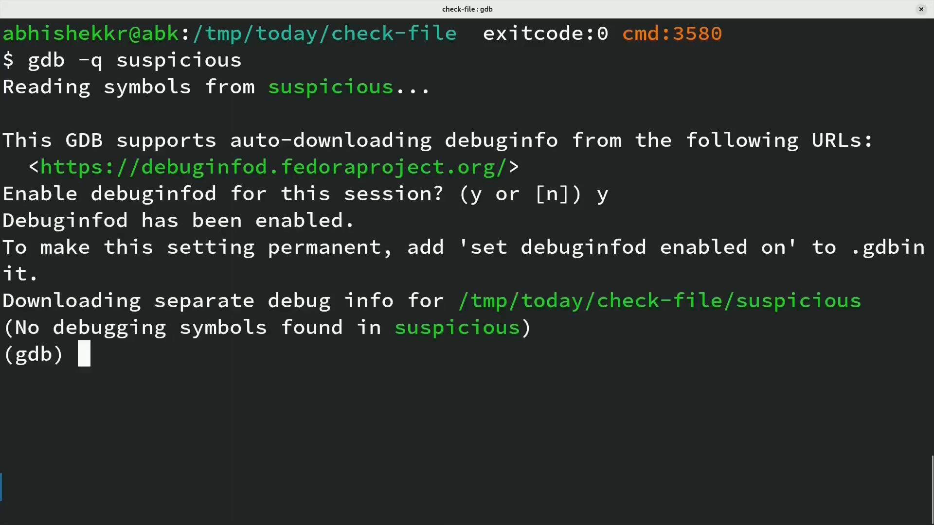